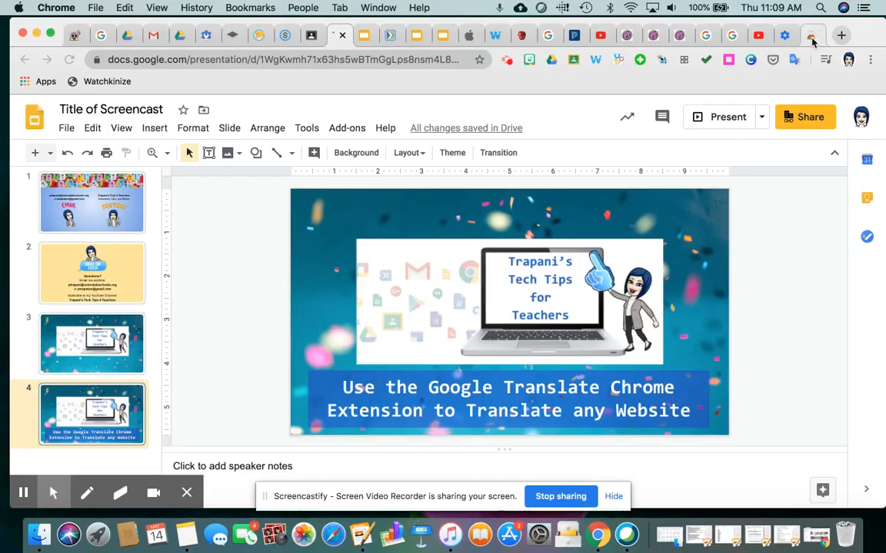
# Switch from the Slides presentation to the Chrome Web Store tab
pyautogui.click(812, 35)
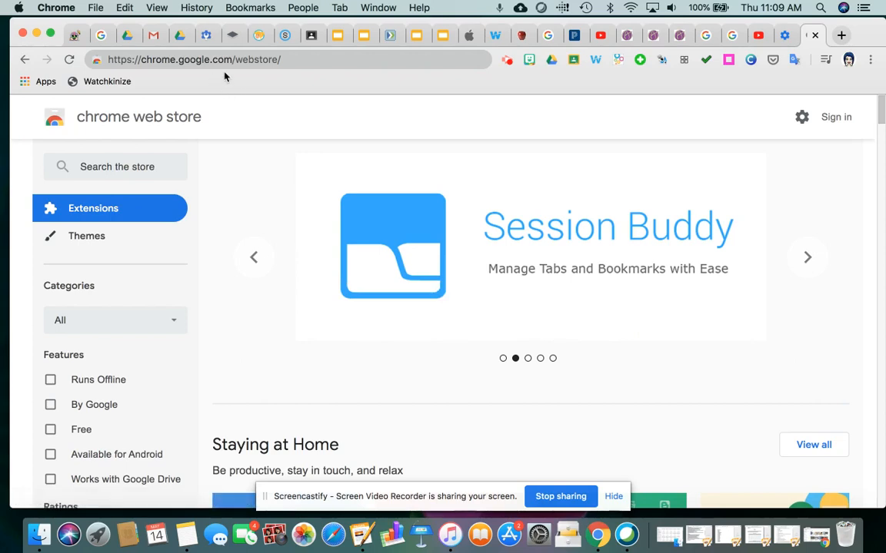
pyautogui.moveTo(155, 64)
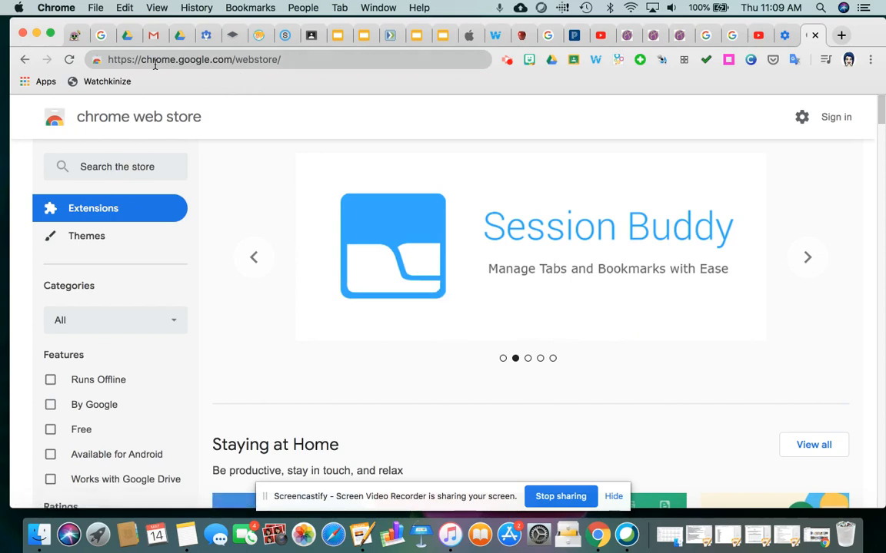
pyautogui.moveTo(326, 76)
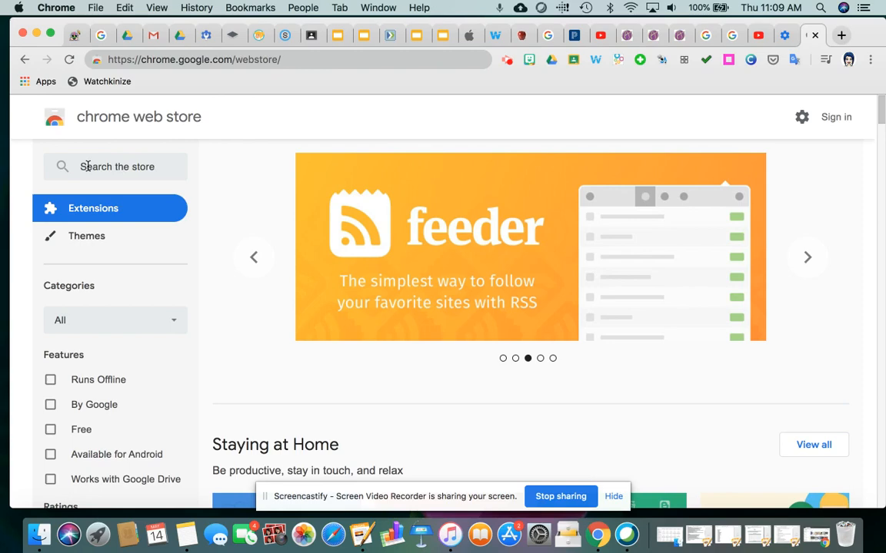
# Enter 'google translate' into the Chrome Web Store search box
pyautogui.click(115, 166)
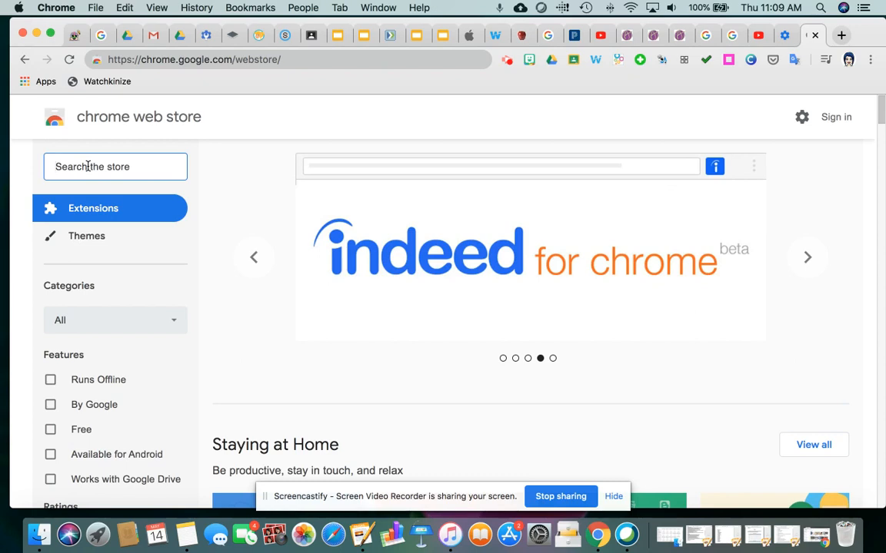
pyautogui.write('google')
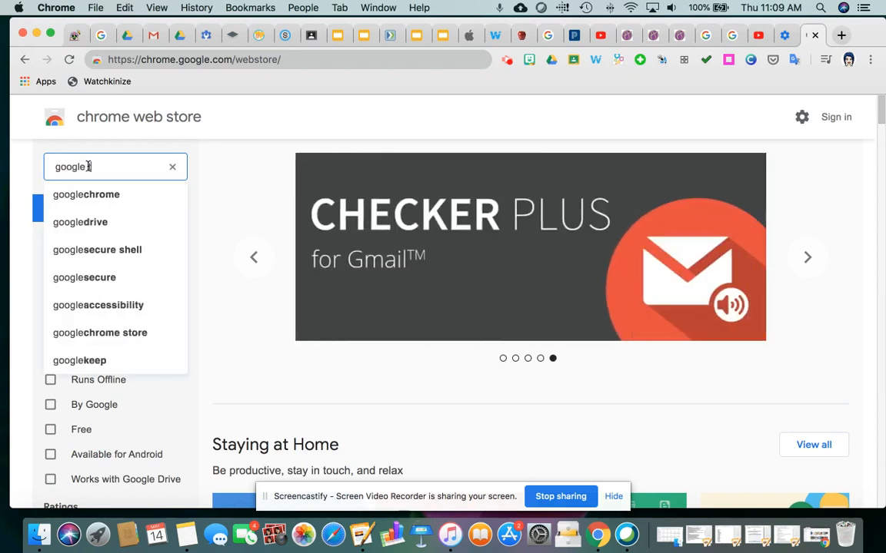
pyautogui.write('transl')
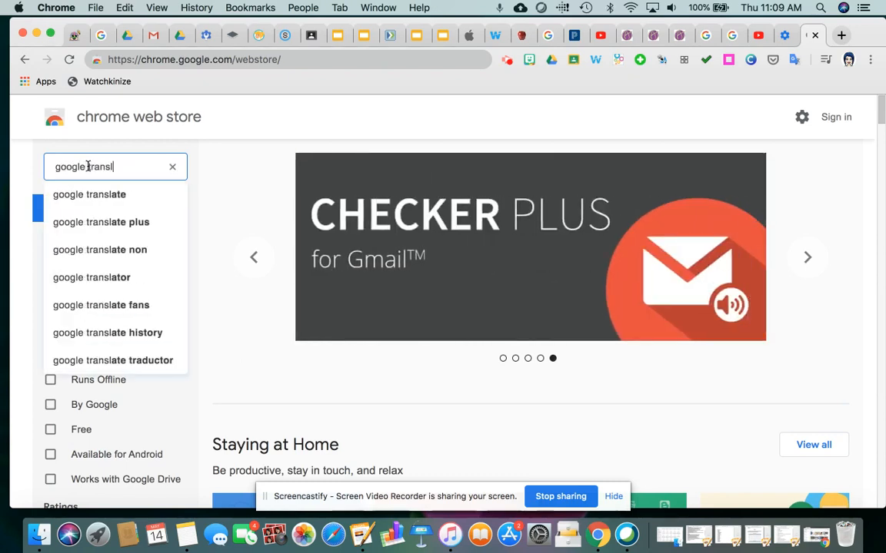
pyautogui.write('ate')
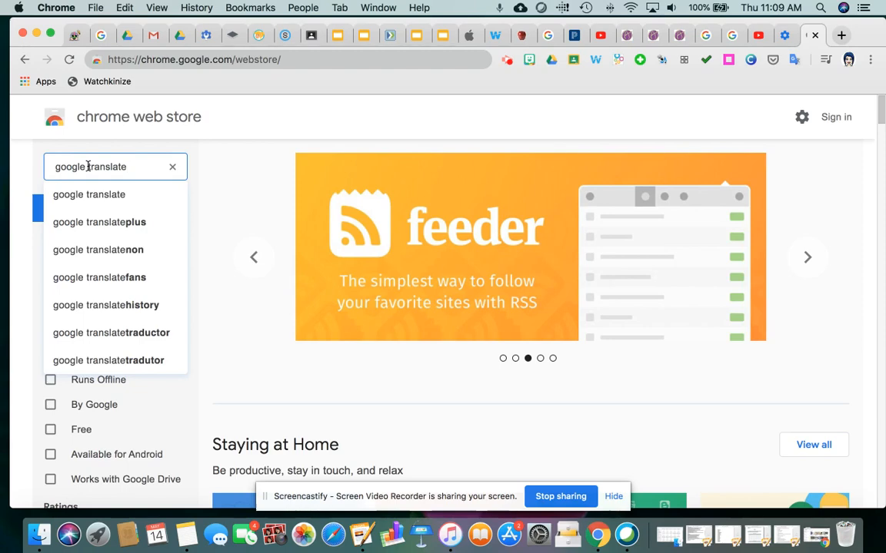
pyautogui.click(806, 257)
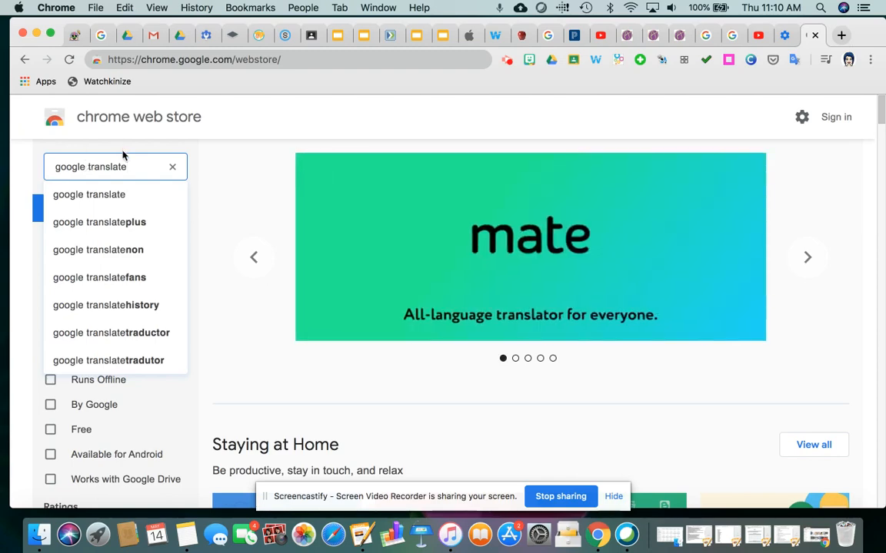
pyautogui.moveTo(194, 154)
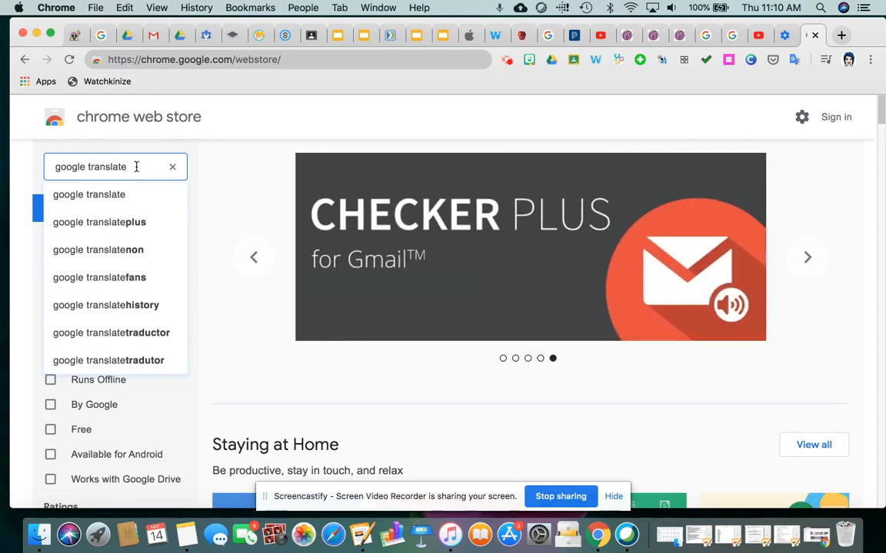
# Run the store search for 'google translate' and show the extension results
pyautogui.press('Return')
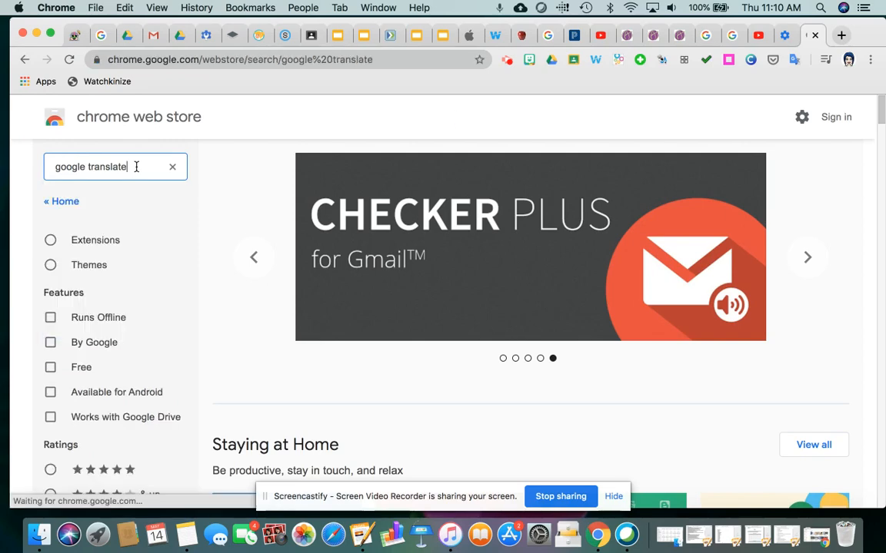
pyautogui.press('Return')
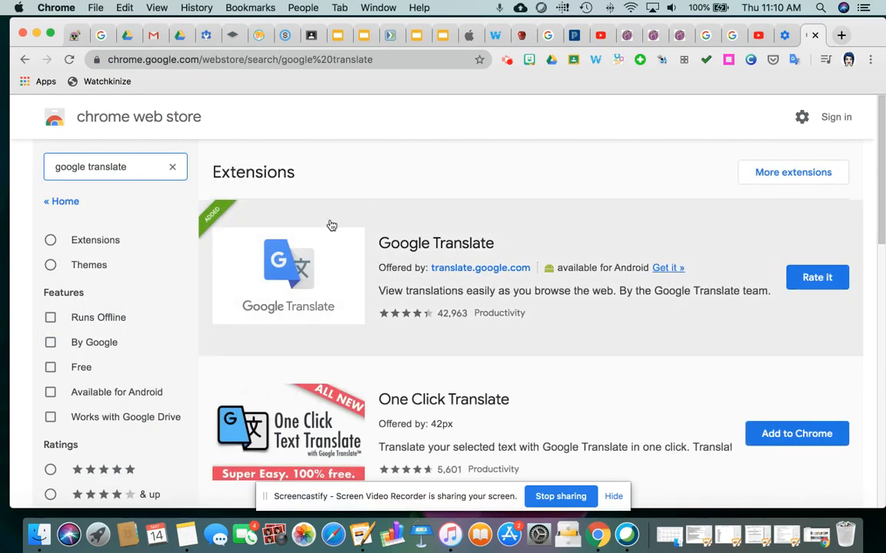
pyautogui.moveTo(280, 289)
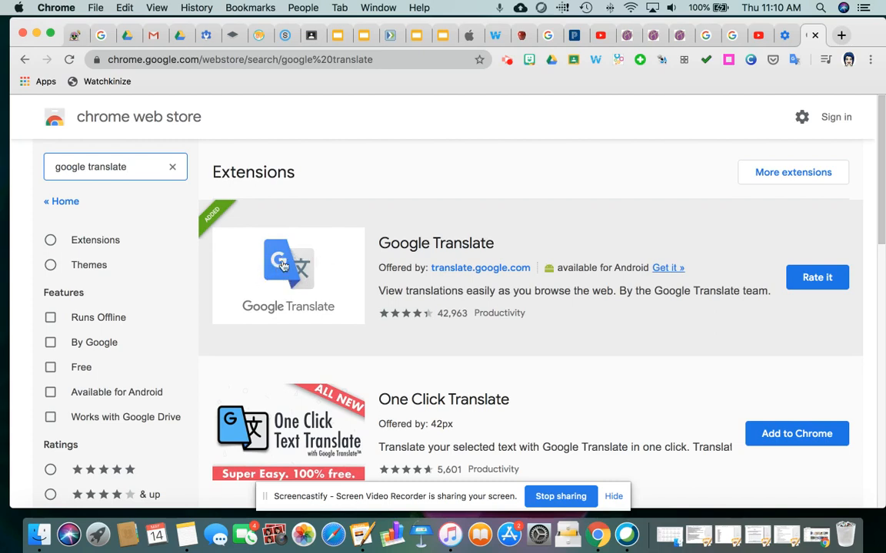
pyautogui.moveTo(321, 340)
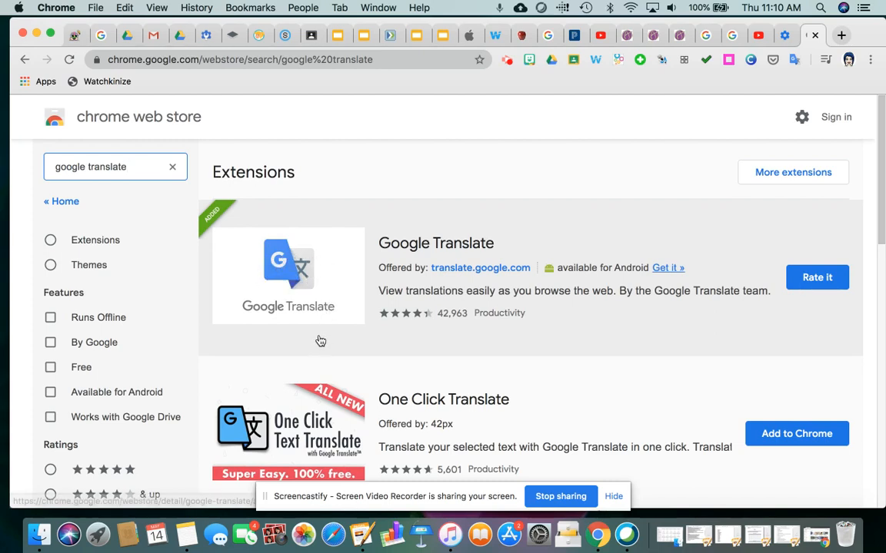
pyautogui.moveTo(384, 372)
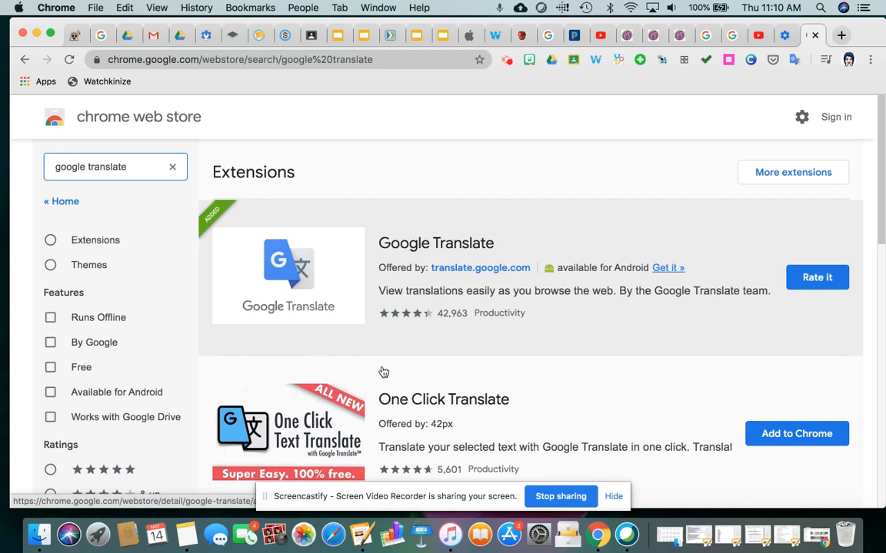
pyautogui.moveTo(817, 277)
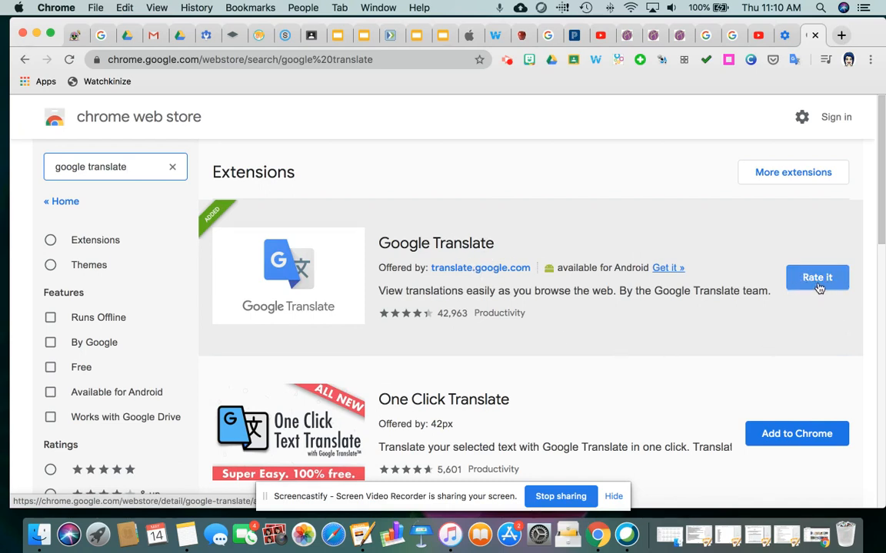
pyautogui.moveTo(811, 319)
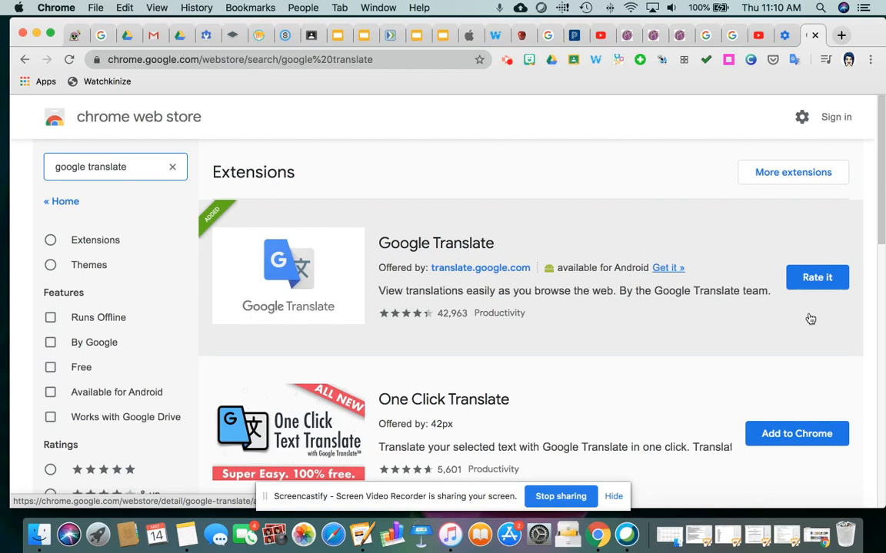
pyautogui.moveTo(799, 153)
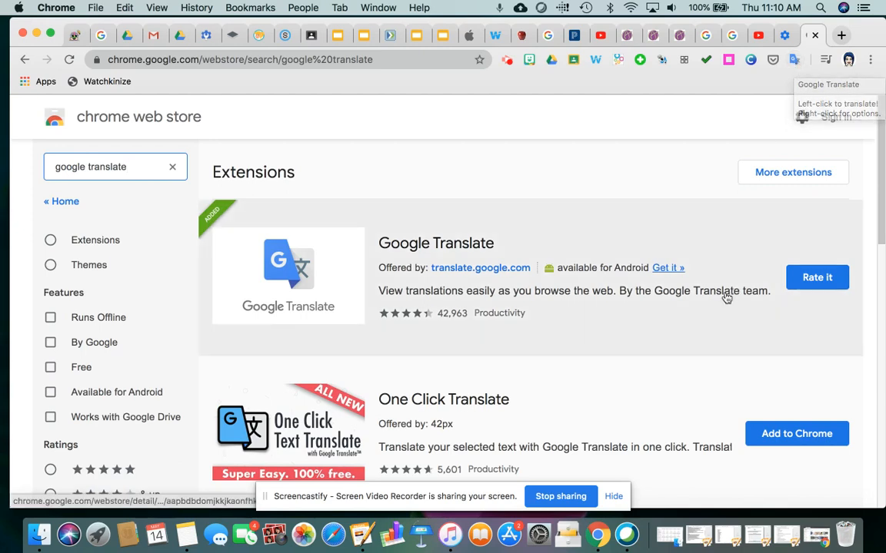
pyautogui.moveTo(453, 426)
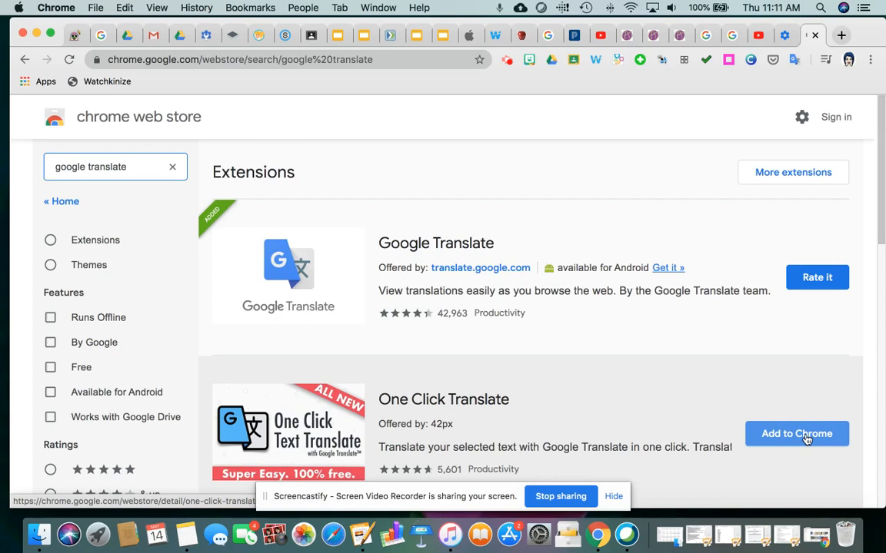
pyautogui.moveTo(789, 462)
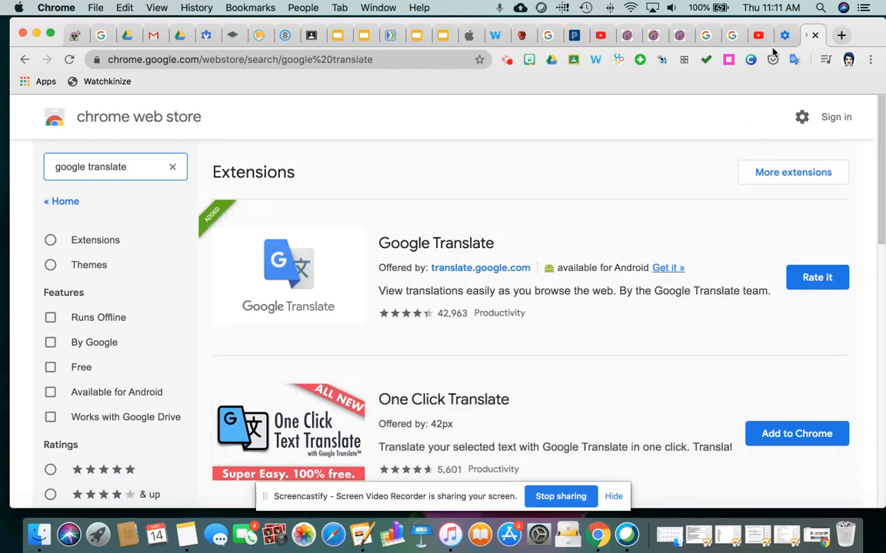
pyautogui.moveTo(644, 73)
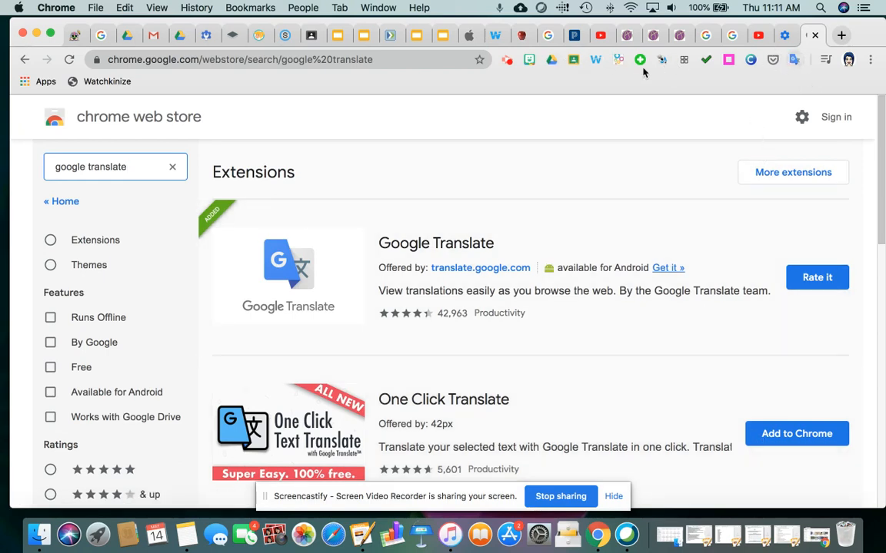
pyautogui.moveTo(765, 62)
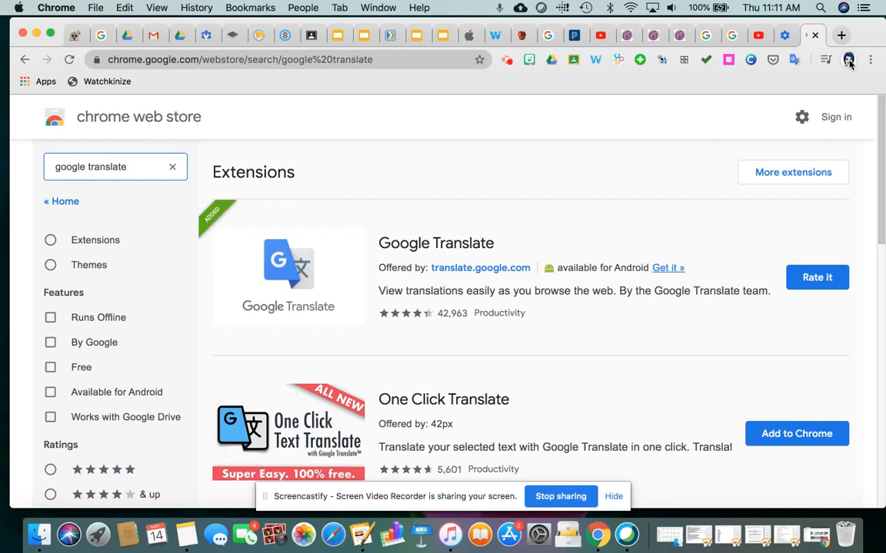
pyautogui.moveTo(848, 60)
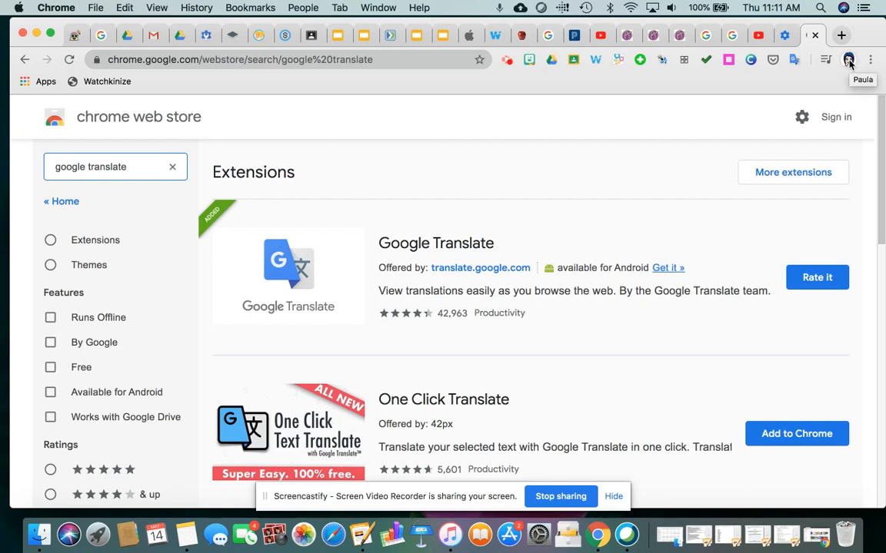
pyautogui.moveTo(202, 59)
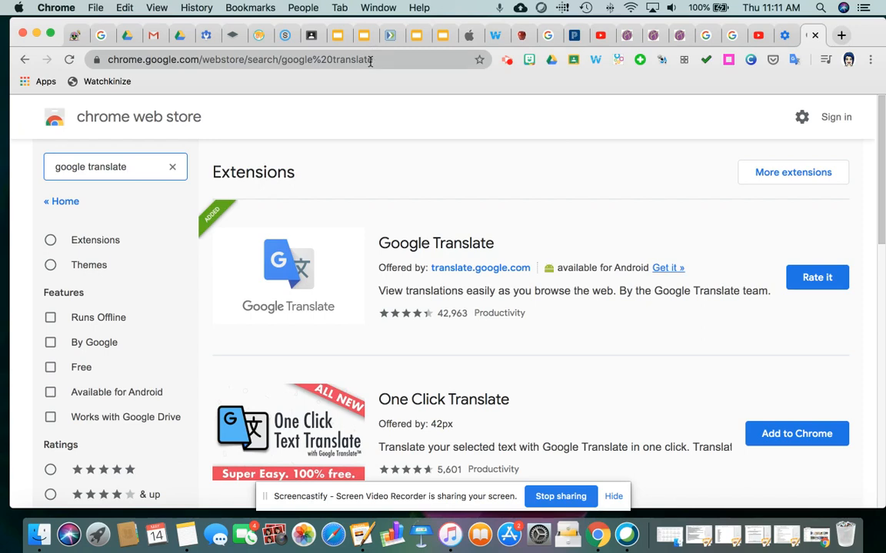
pyautogui.moveTo(329, 72)
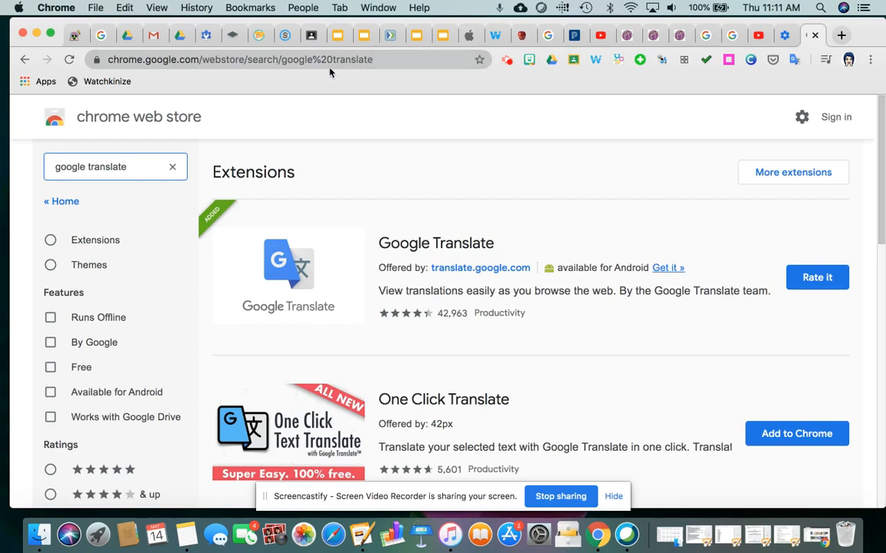
pyautogui.moveTo(638, 60)
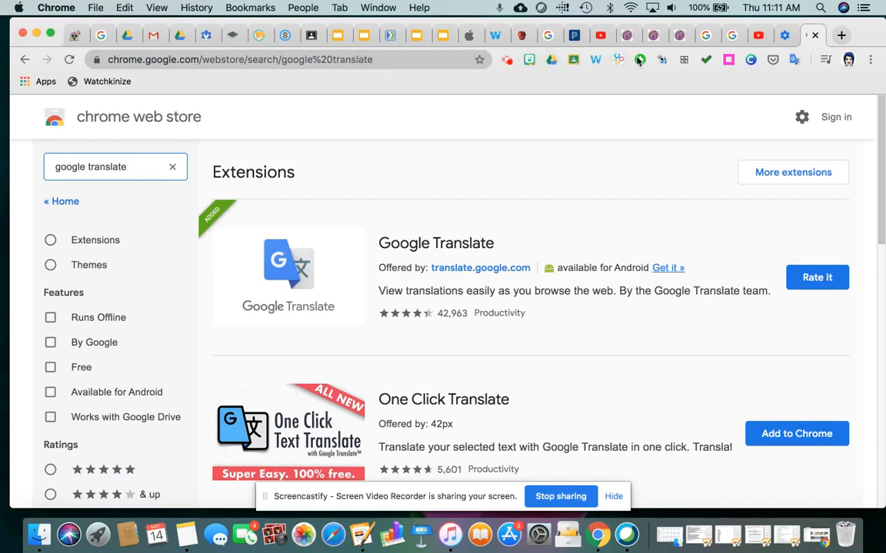
pyautogui.moveTo(781, 75)
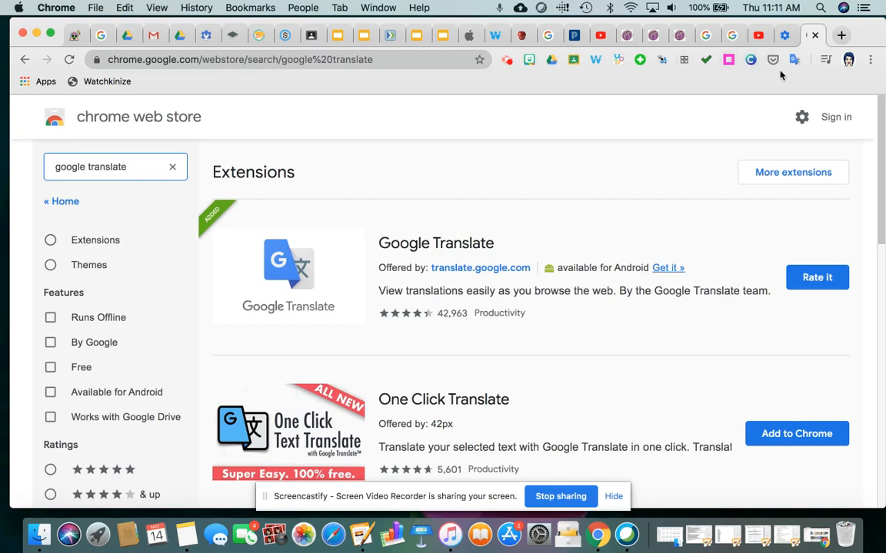
pyautogui.moveTo(773, 58)
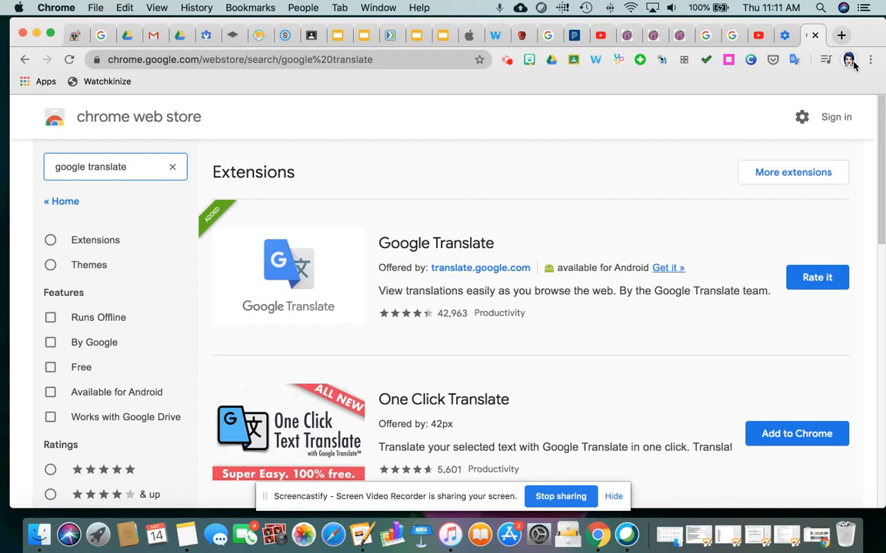
pyautogui.moveTo(849, 60)
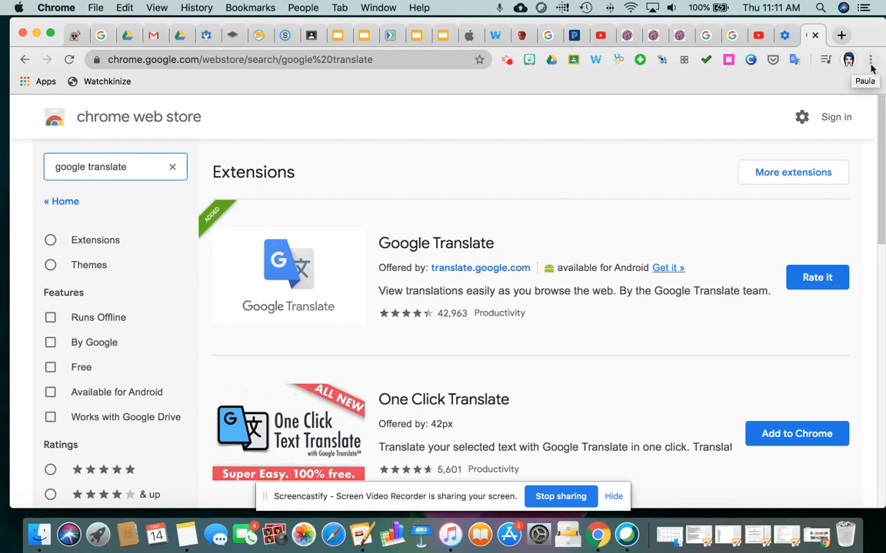
pyautogui.moveTo(870, 59)
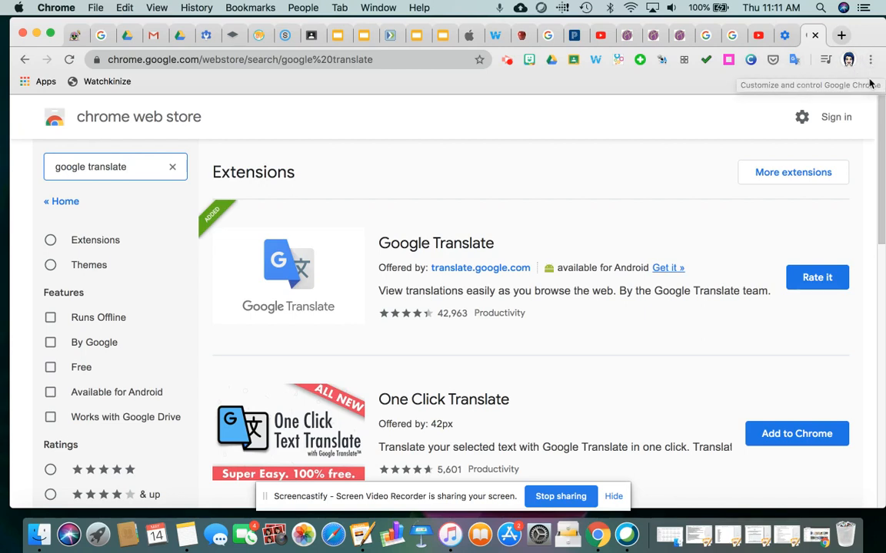
pyautogui.moveTo(642, 126)
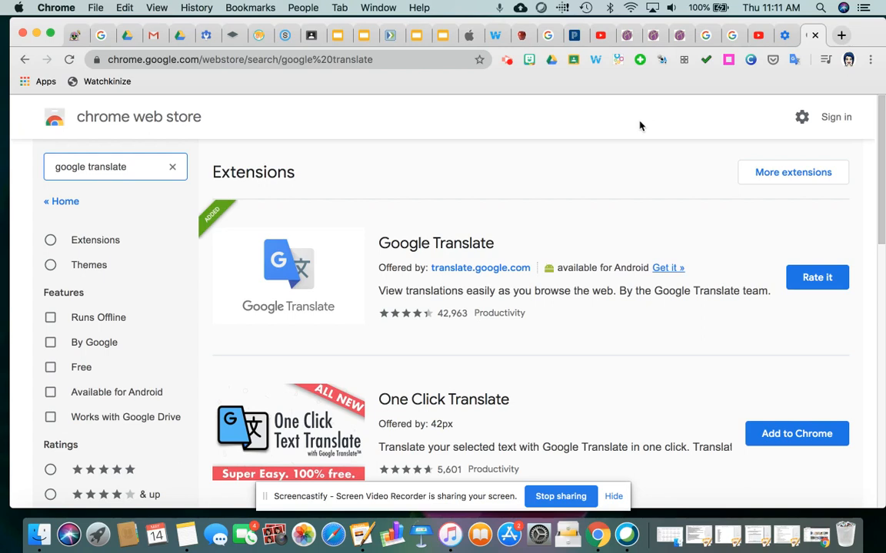
pyautogui.moveTo(794, 69)
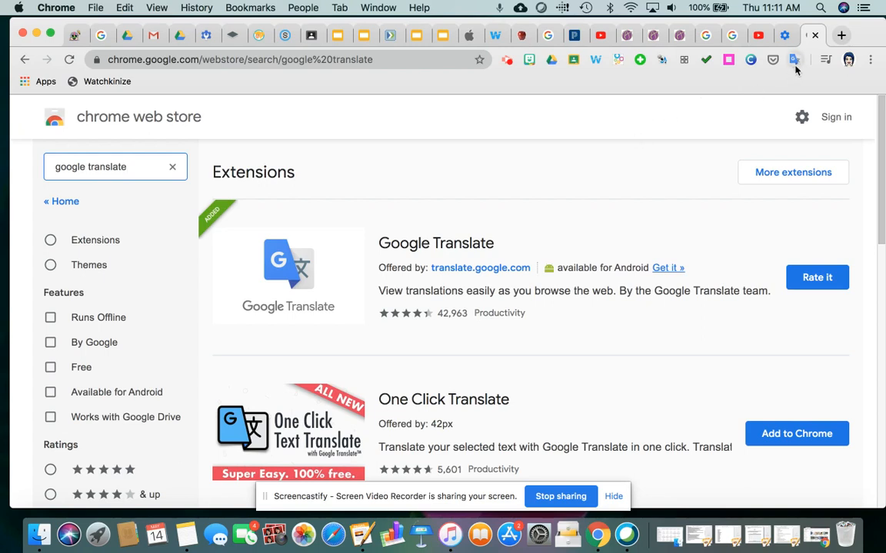
pyautogui.moveTo(794, 60)
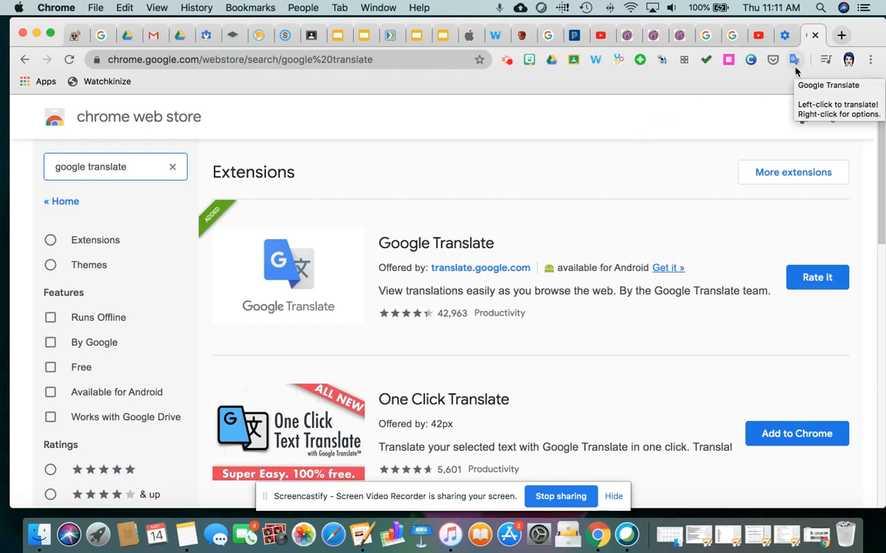
pyautogui.moveTo(475, 85)
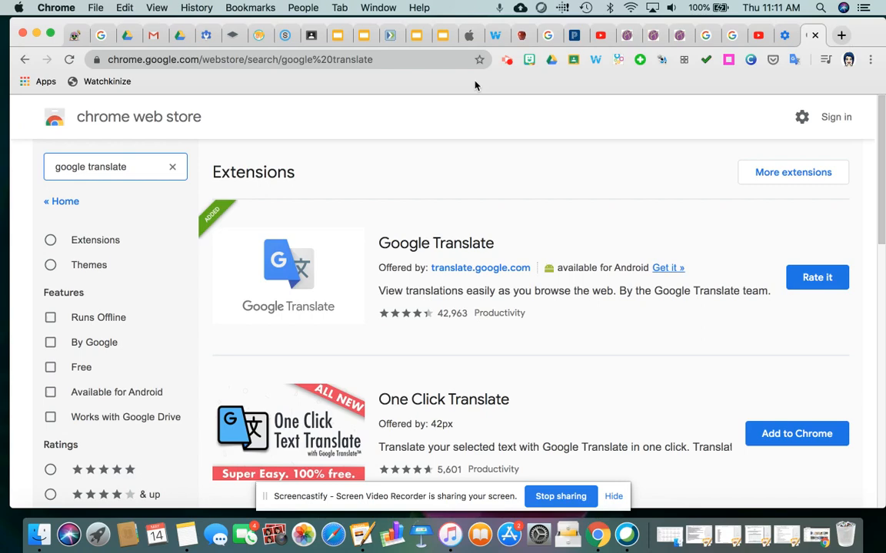
pyautogui.moveTo(518, 64)
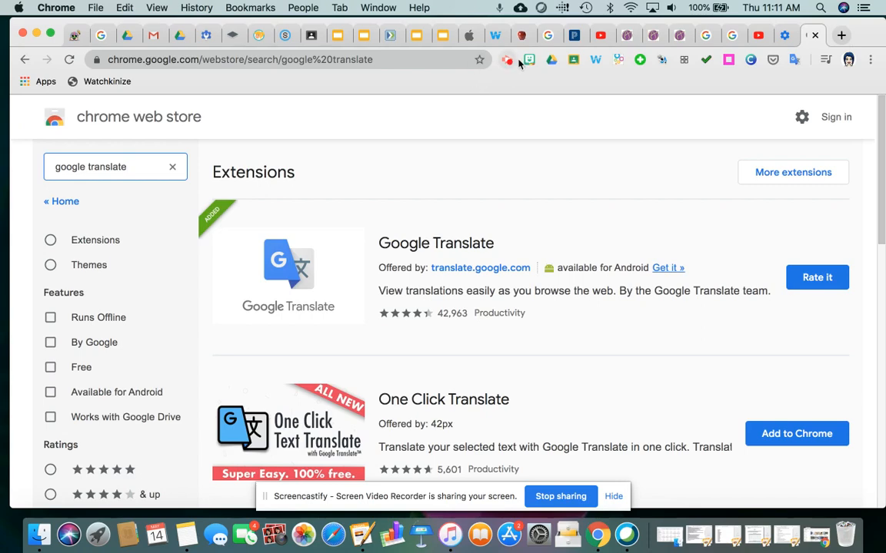
pyautogui.moveTo(522, 35)
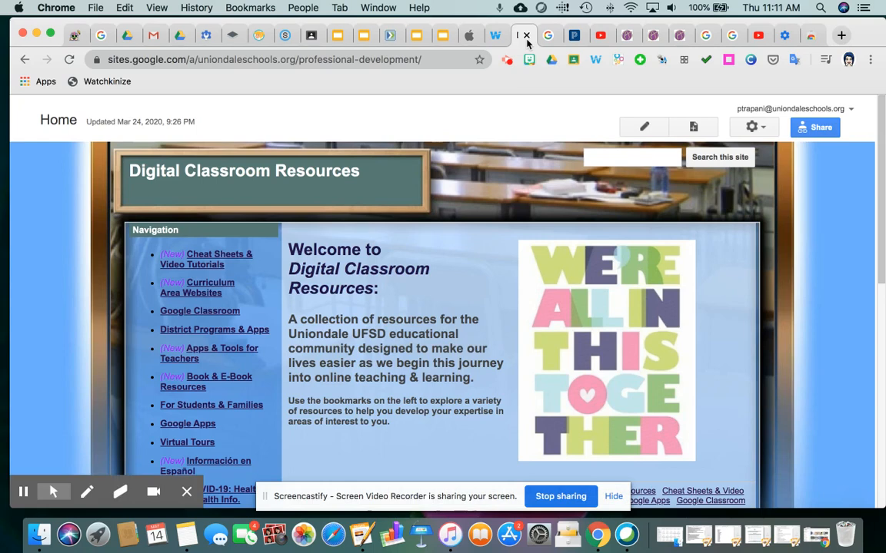
pyautogui.moveTo(475, 275)
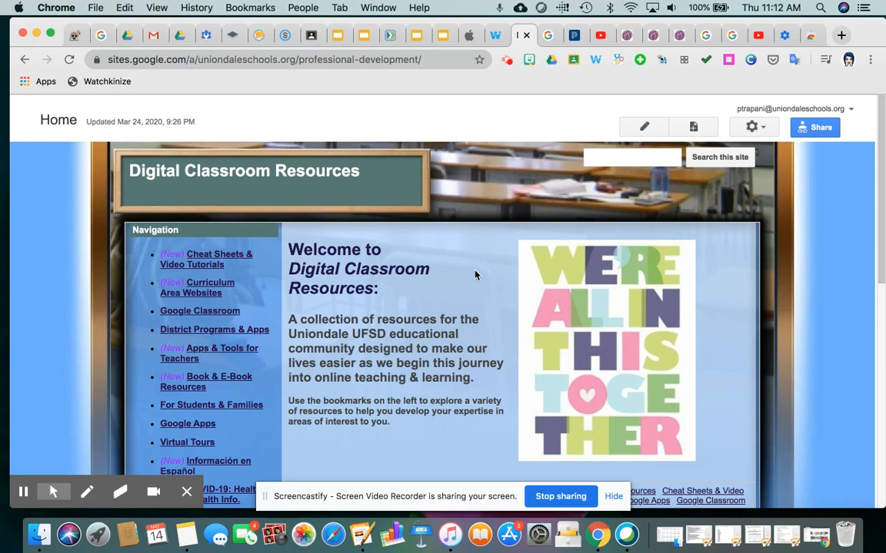
pyautogui.moveTo(166, 269)
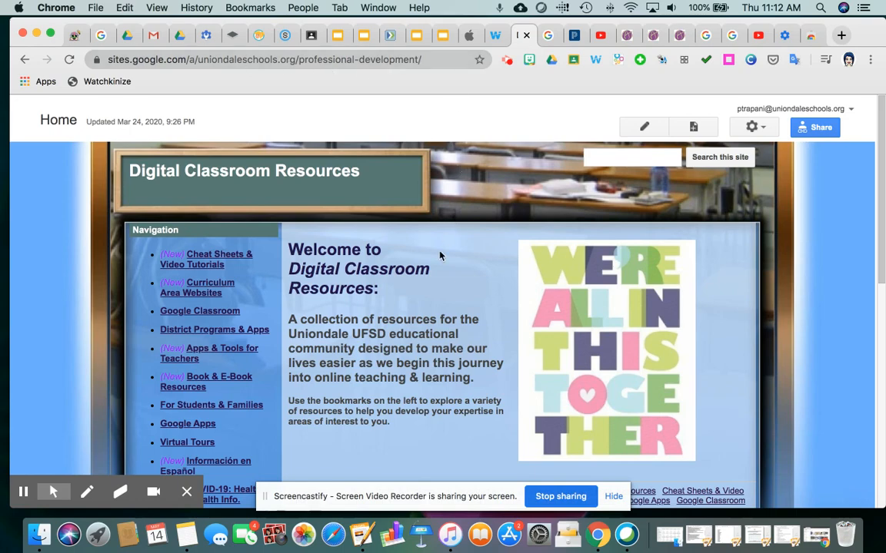
pyautogui.moveTo(390, 72)
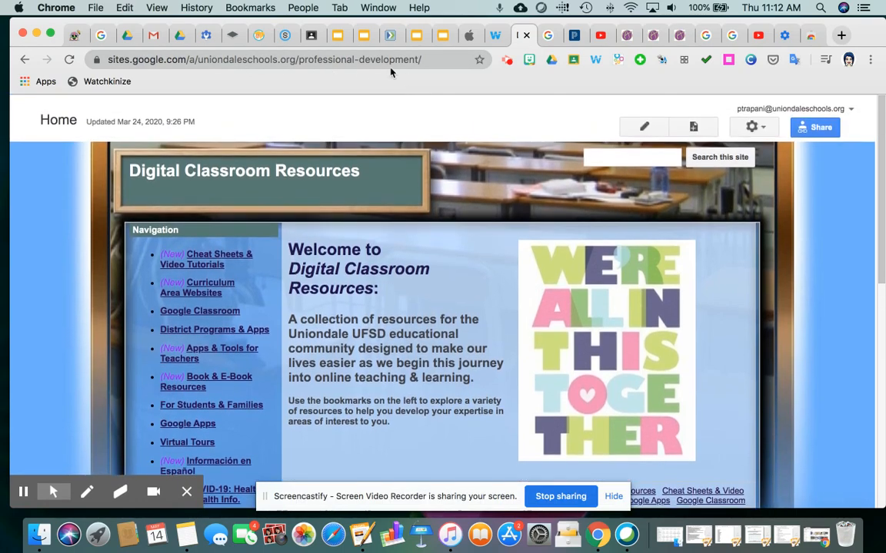
pyautogui.moveTo(446, 265)
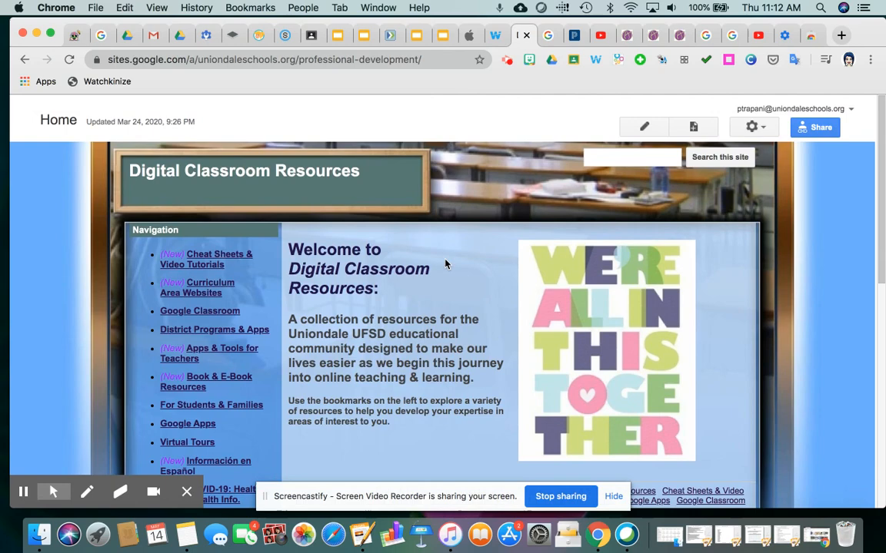
pyautogui.moveTo(463, 276)
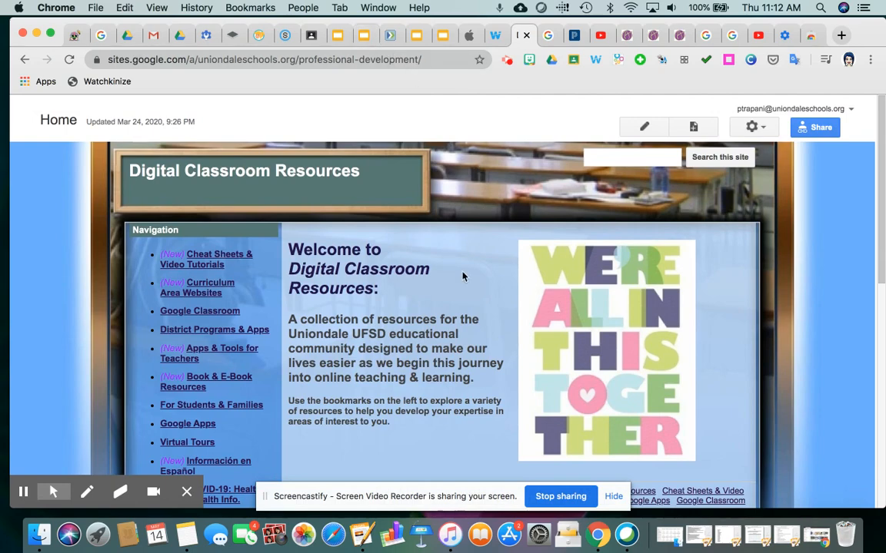
# Scroll the Digital Classroom Resources home page to its navigation links and choose Cheat Sheets & Video Tutorials
pyautogui.scroll(-3)
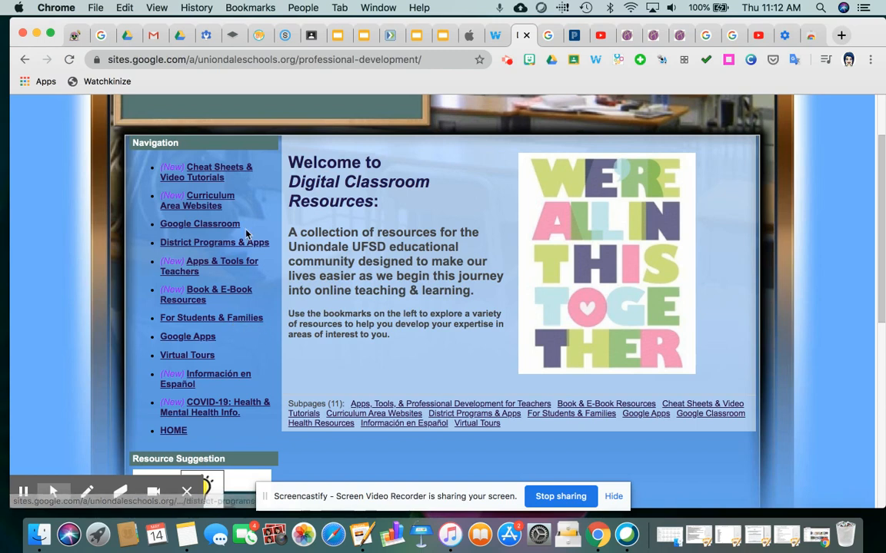
pyautogui.moveTo(213, 172)
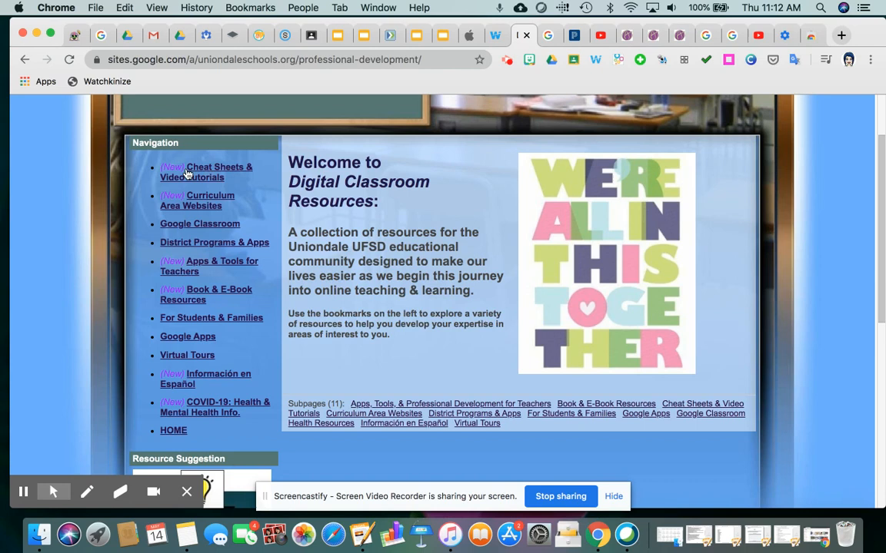
pyautogui.moveTo(240, 183)
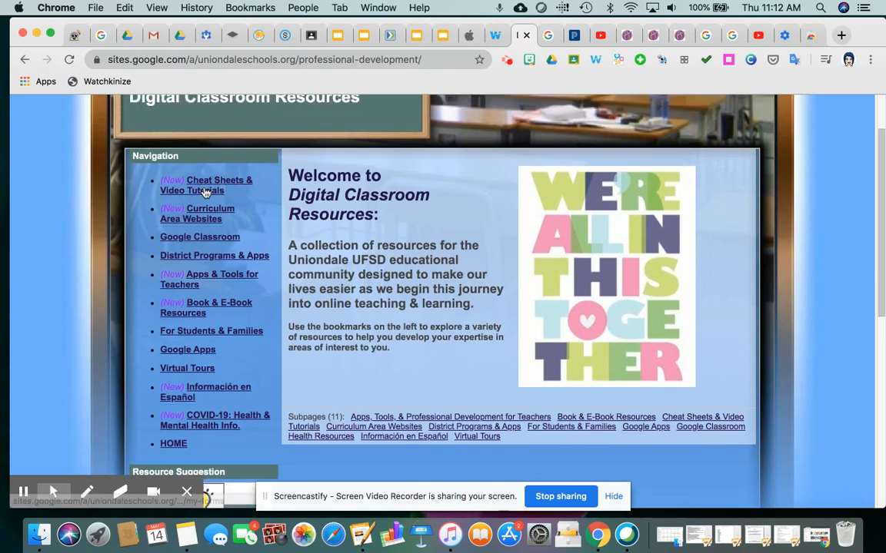
pyautogui.click(206, 185)
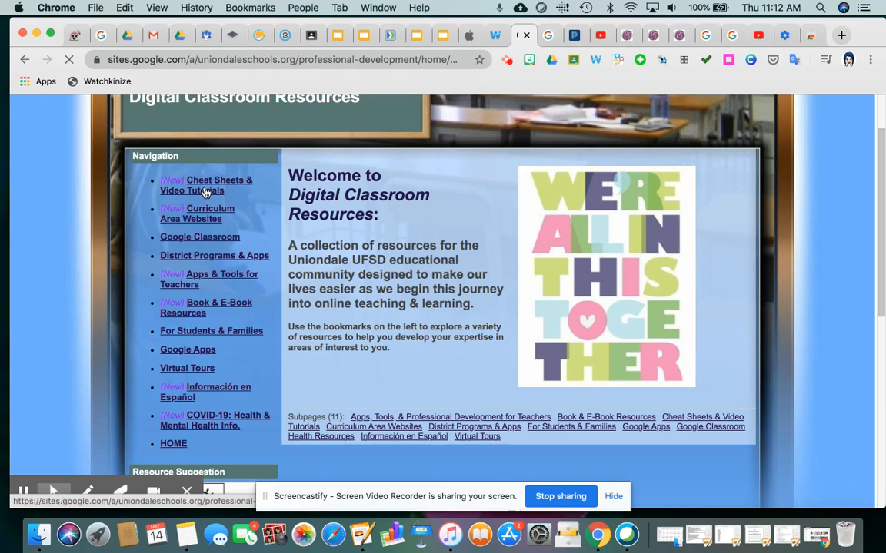
# Browse the Cheat Sheets & Video Tutorials page's tutorial listings and return to the top
pyautogui.click(206, 185)
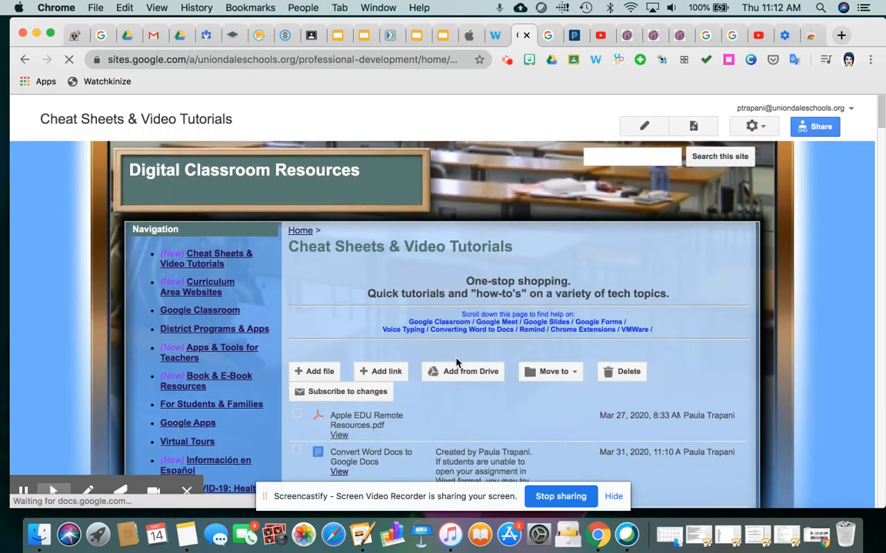
pyautogui.scroll(-3)
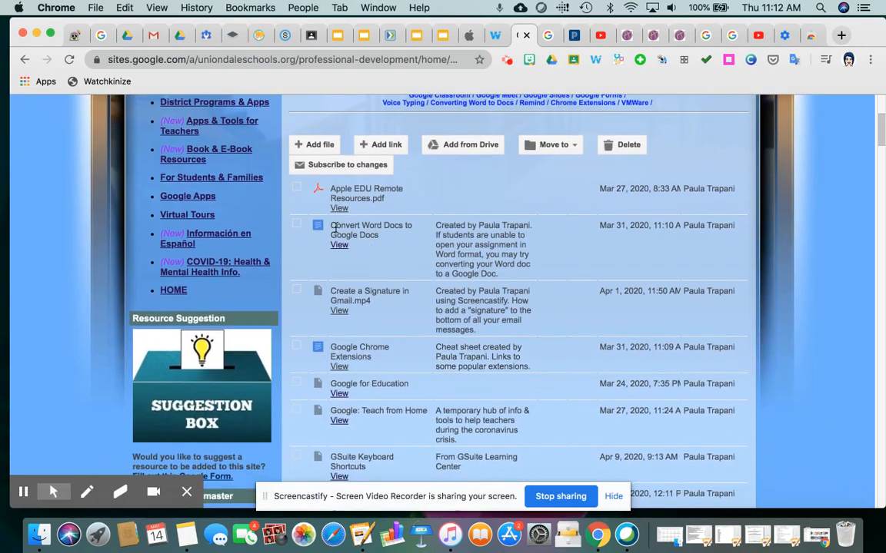
pyautogui.scroll(-3)
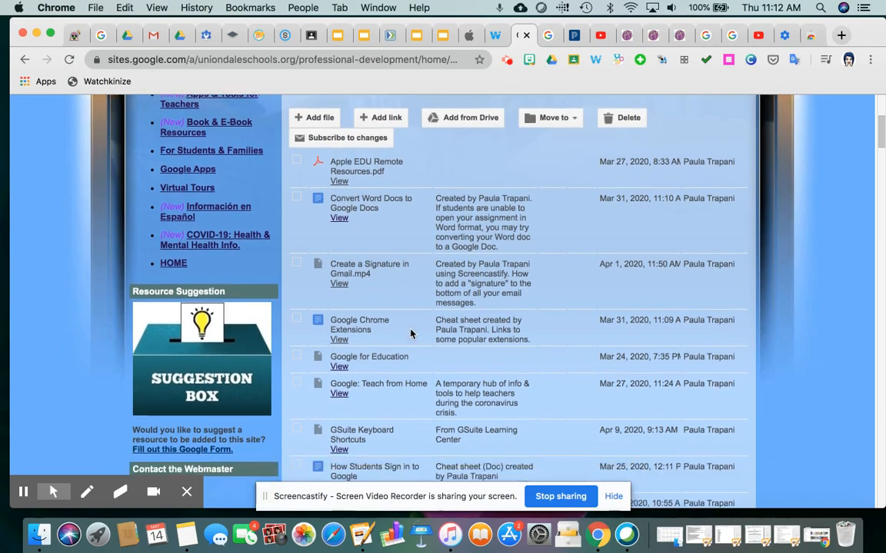
pyautogui.scroll(-3)
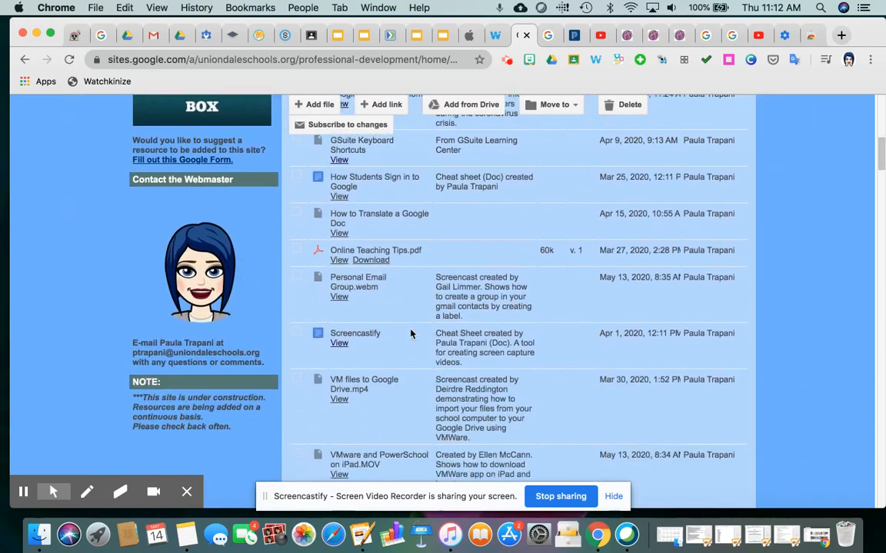
pyautogui.scroll(-3)
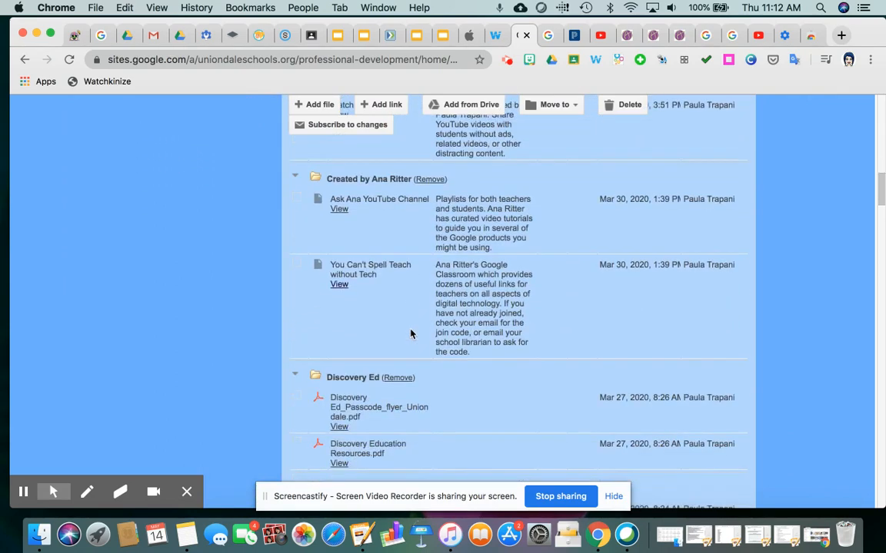
pyautogui.scroll(-3)
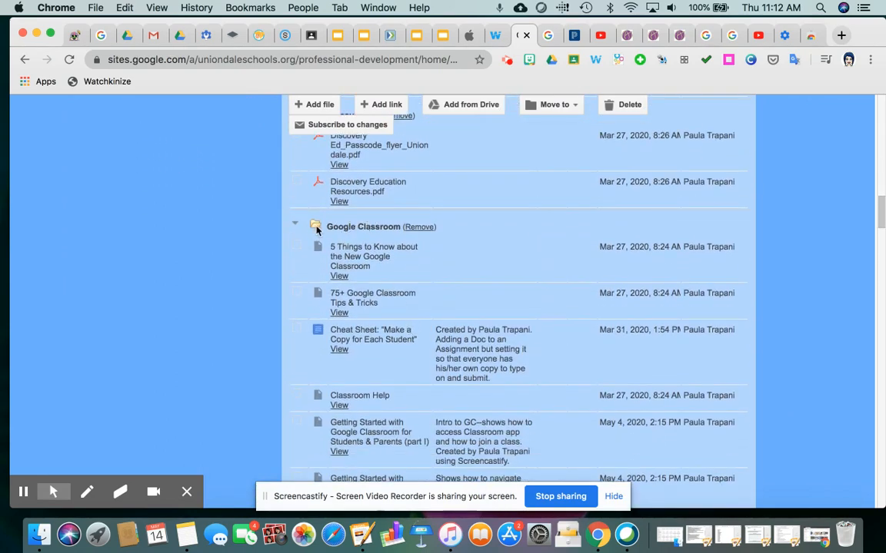
pyautogui.scroll(3)
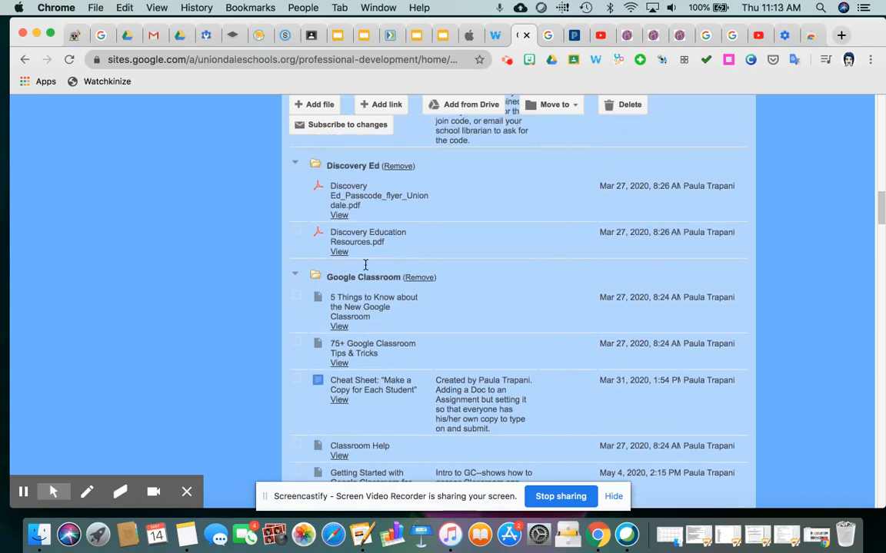
pyautogui.scroll(-3)
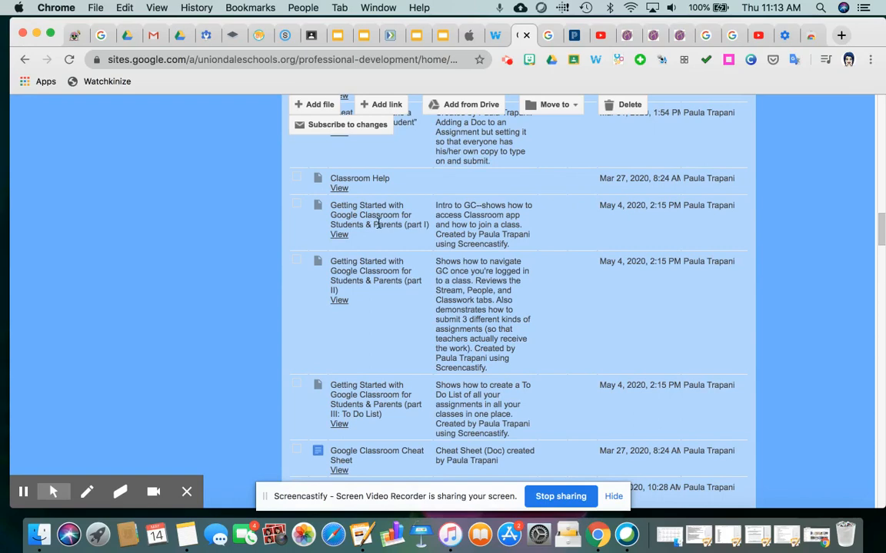
pyautogui.moveTo(384, 238)
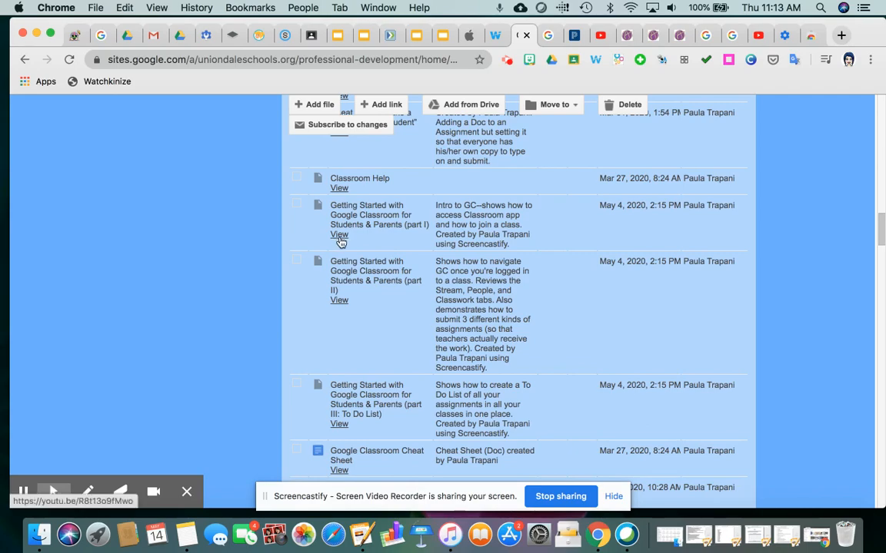
pyautogui.moveTo(261, 259)
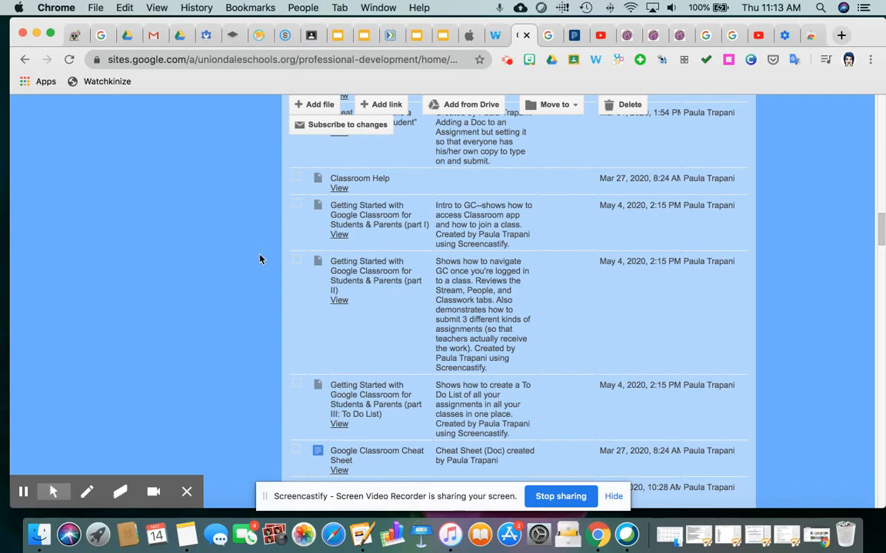
pyautogui.scroll(3)
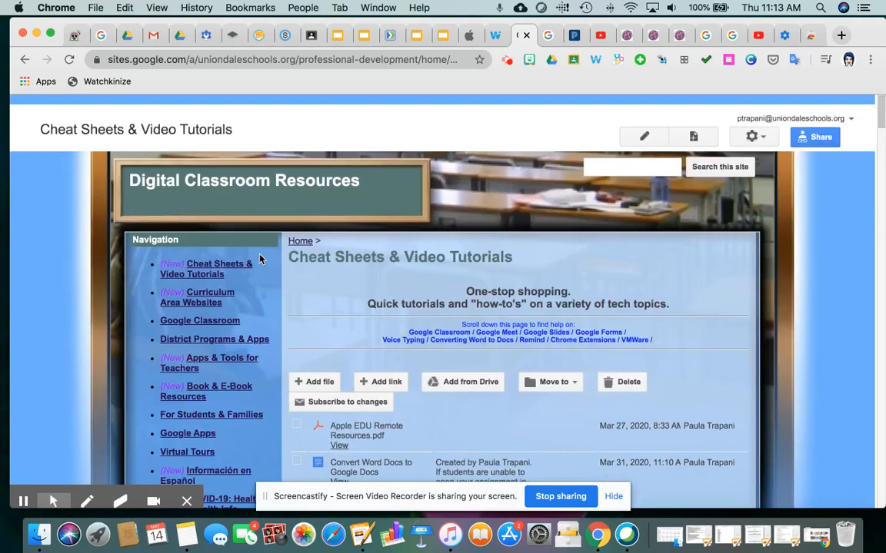
# Scroll the Digital Classroom Resources home page to show its welcome text
pyautogui.scroll(-3)
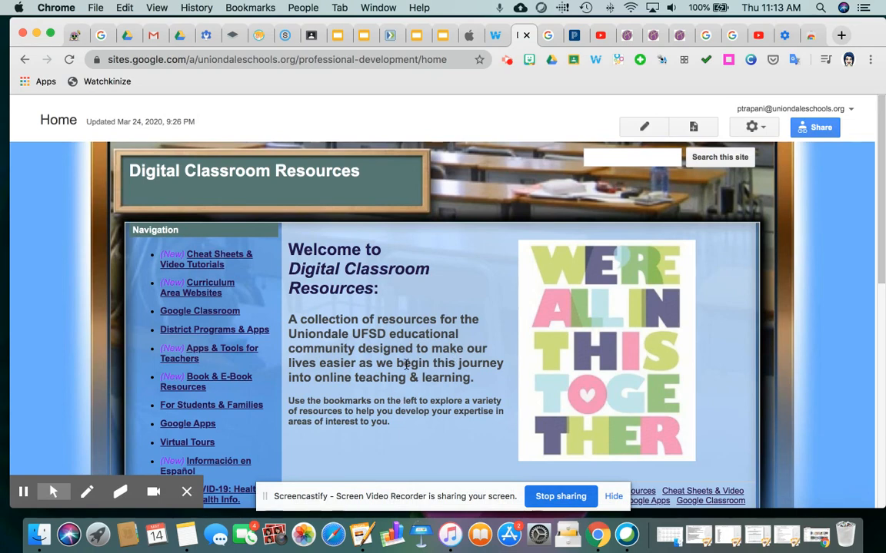
pyautogui.moveTo(800, 72)
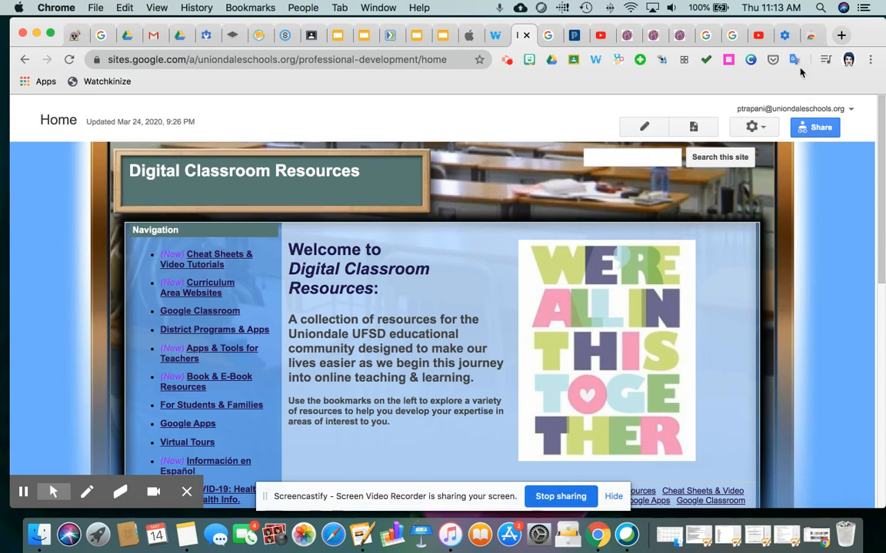
pyautogui.moveTo(794, 60)
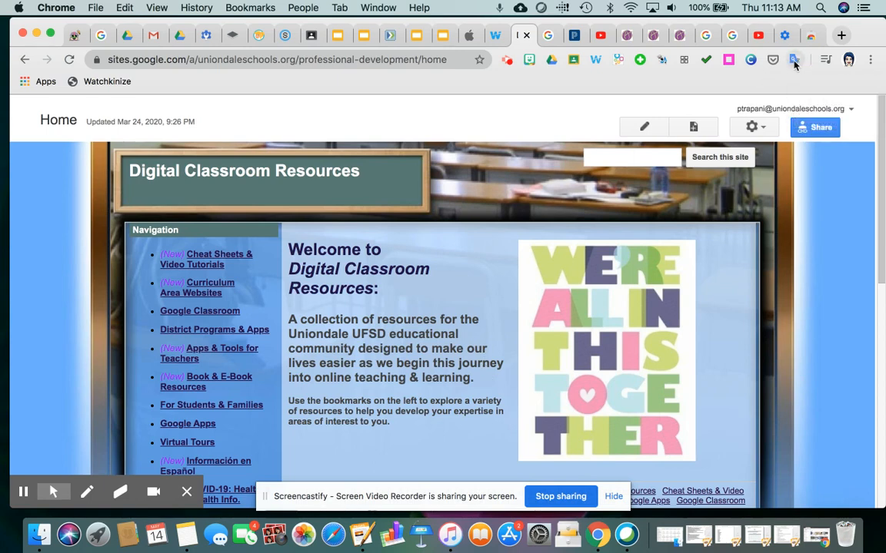
# Show the Google Translate extension's popup over the Digital Classroom Resources page
pyautogui.click(794, 59)
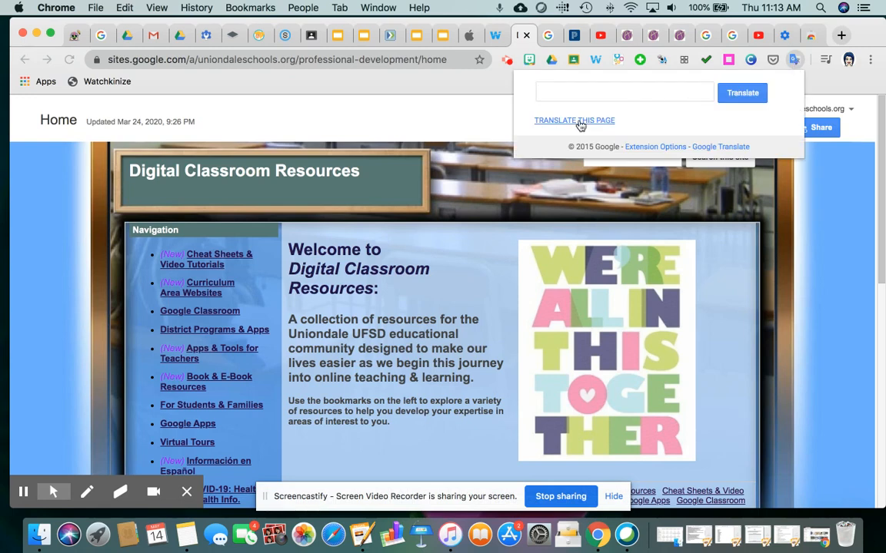
pyautogui.moveTo(555, 125)
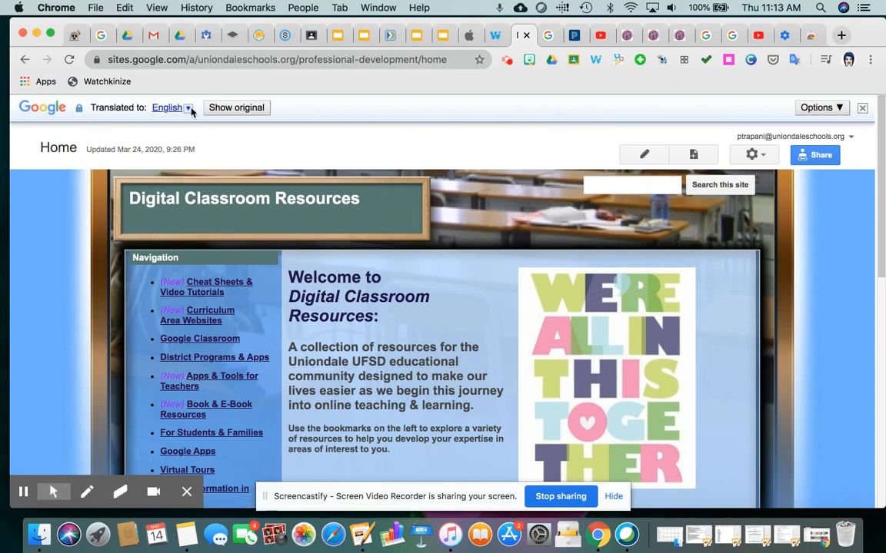
pyautogui.moveTo(111, 111)
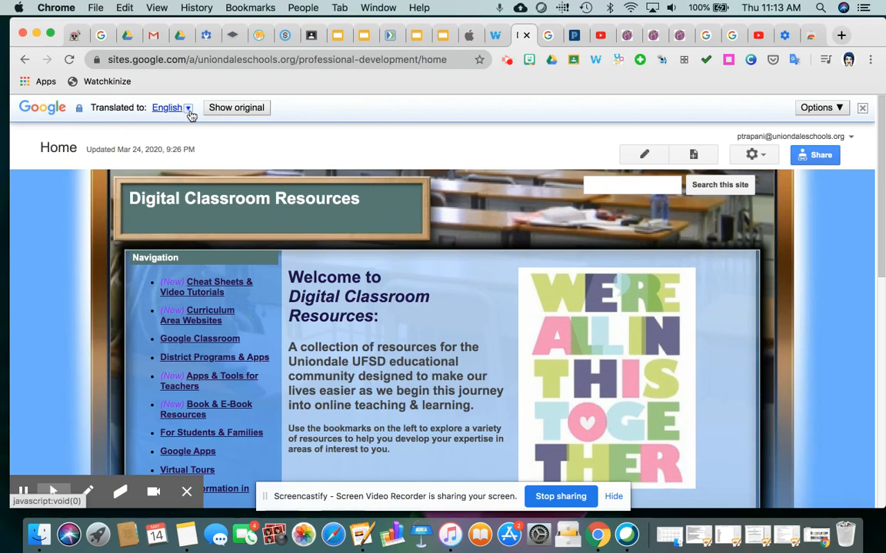
pyautogui.moveTo(190, 129)
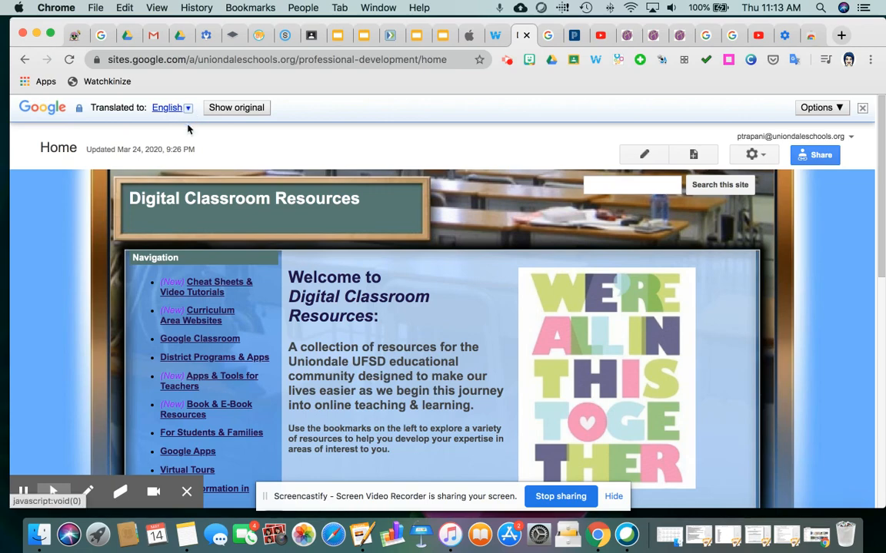
# Expand the translation bar's list of target languages from 'Translated to: English'
pyautogui.click(172, 107)
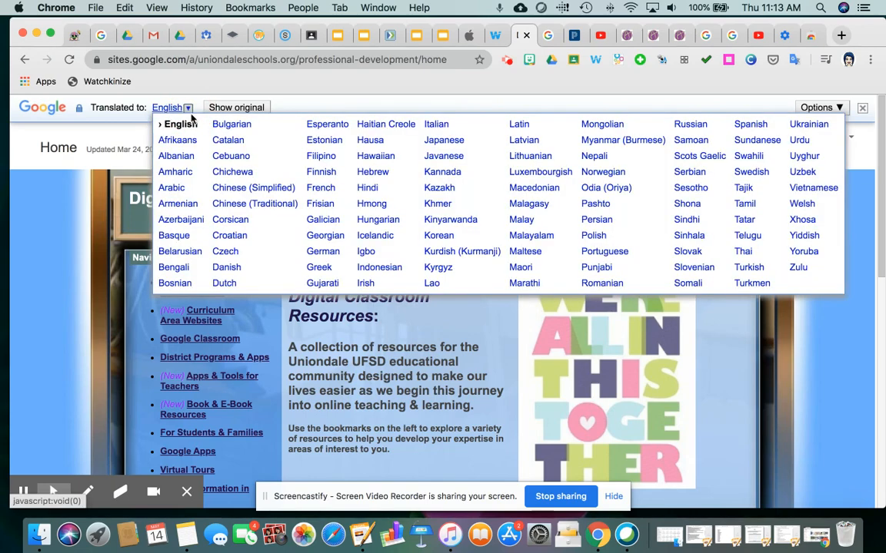
pyautogui.moveTo(439, 187)
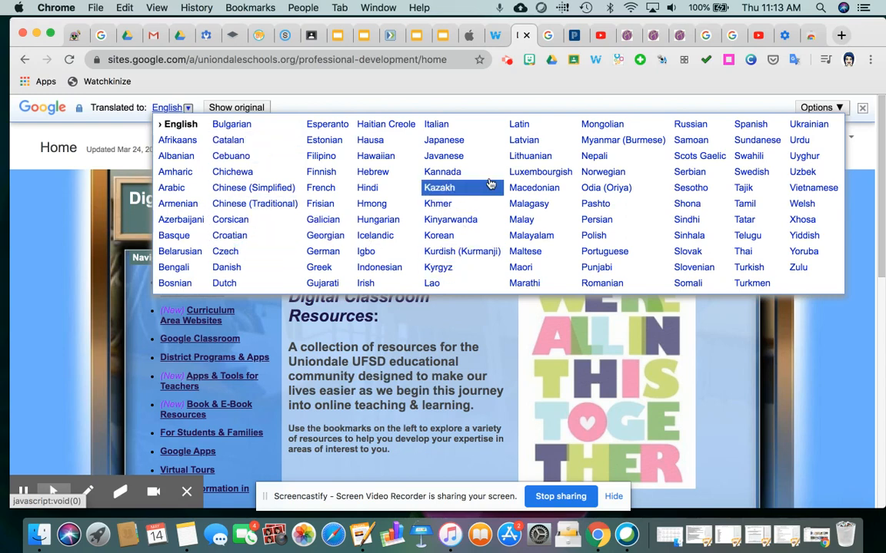
pyautogui.moveTo(693, 267)
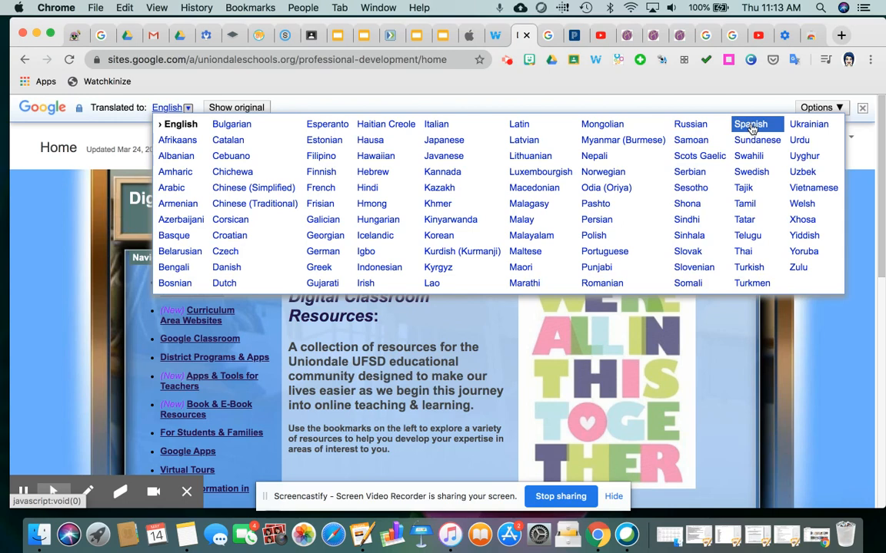
pyautogui.moveTo(439, 187)
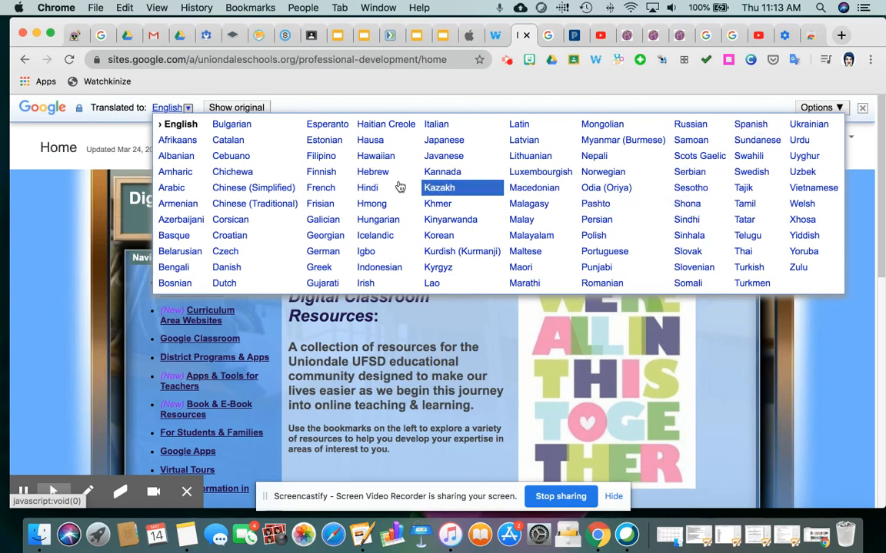
pyautogui.moveTo(320, 203)
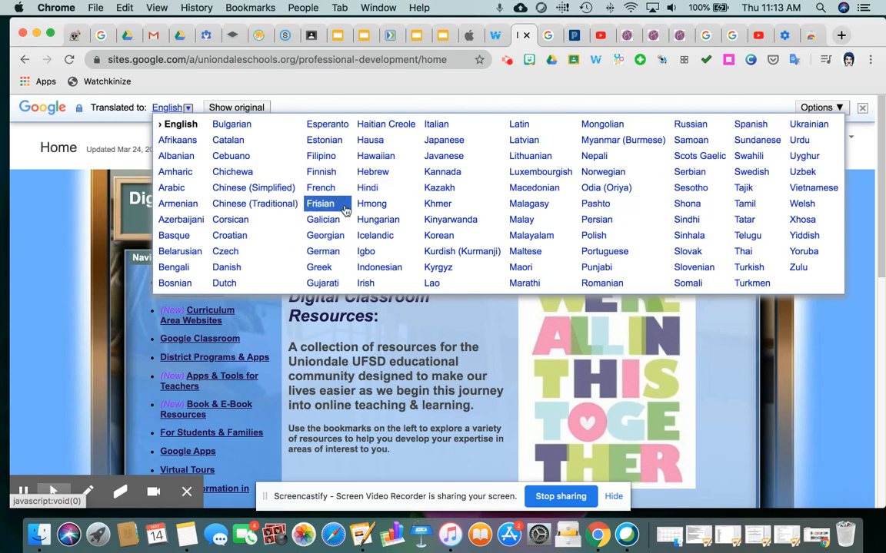
pyautogui.moveTo(370, 140)
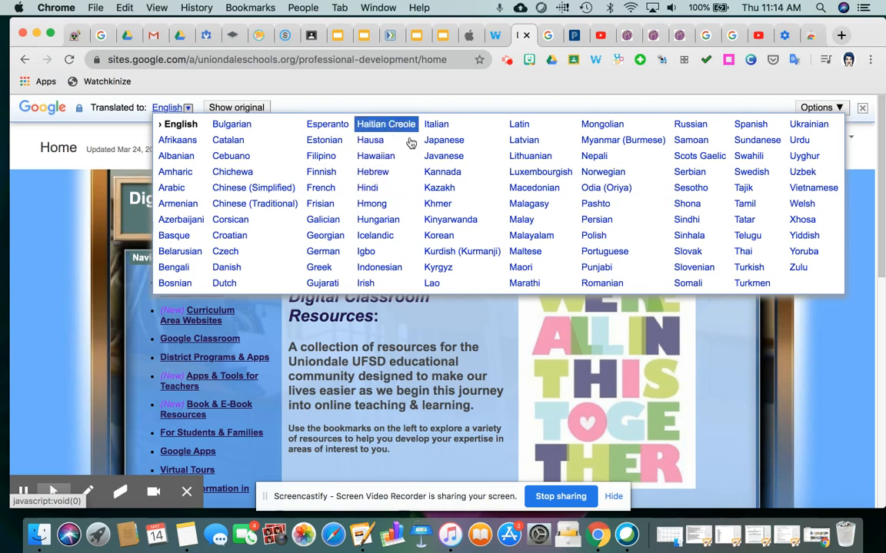
pyautogui.moveTo(689, 123)
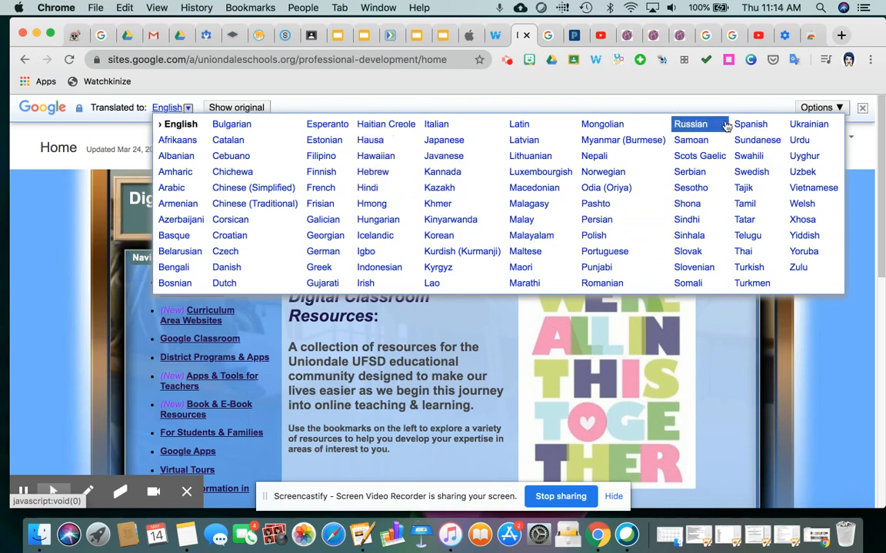
pyautogui.moveTo(749, 124)
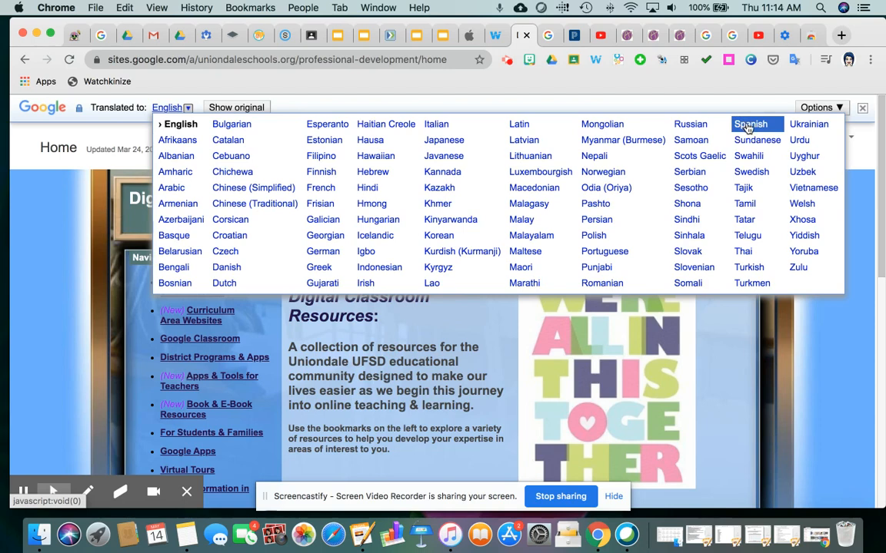
# Translate the Digital Classroom Resources page into Spanish
pyautogui.click(749, 124)
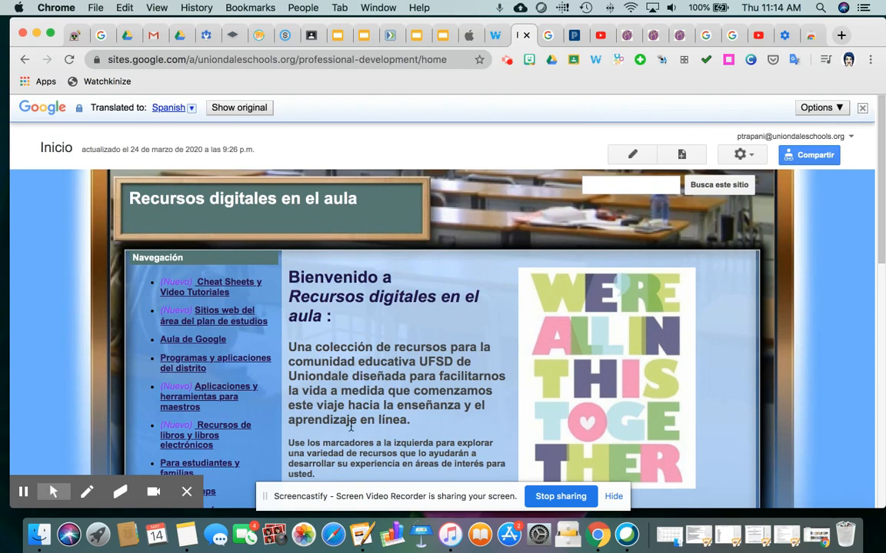
pyautogui.moveTo(493, 368)
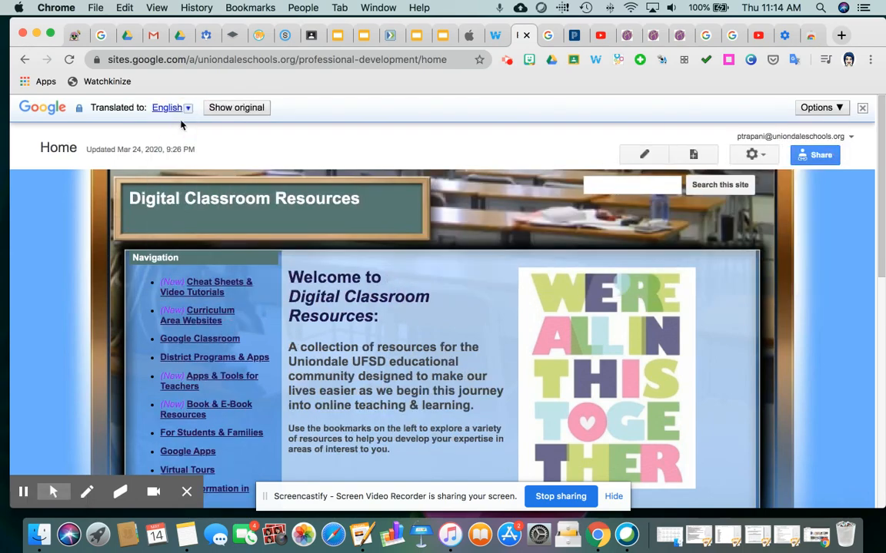
pyautogui.moveTo(326, 150)
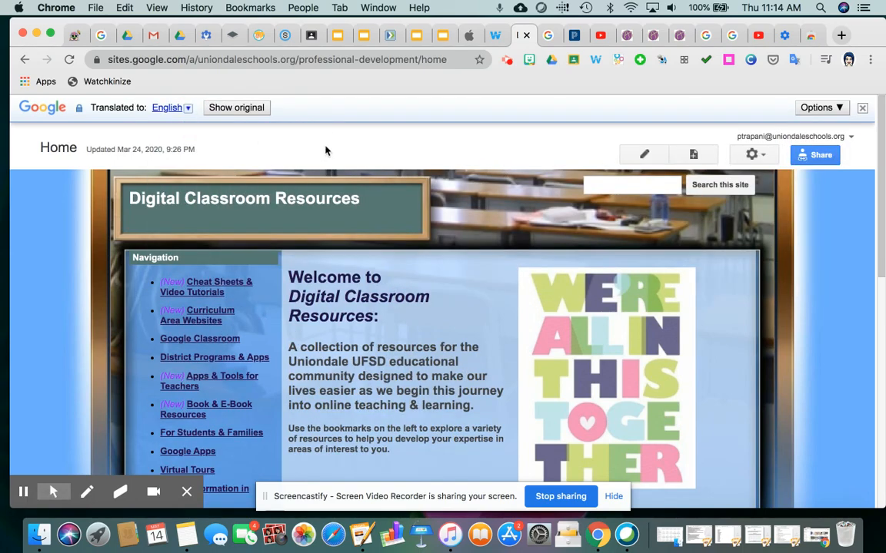
pyautogui.moveTo(452, 325)
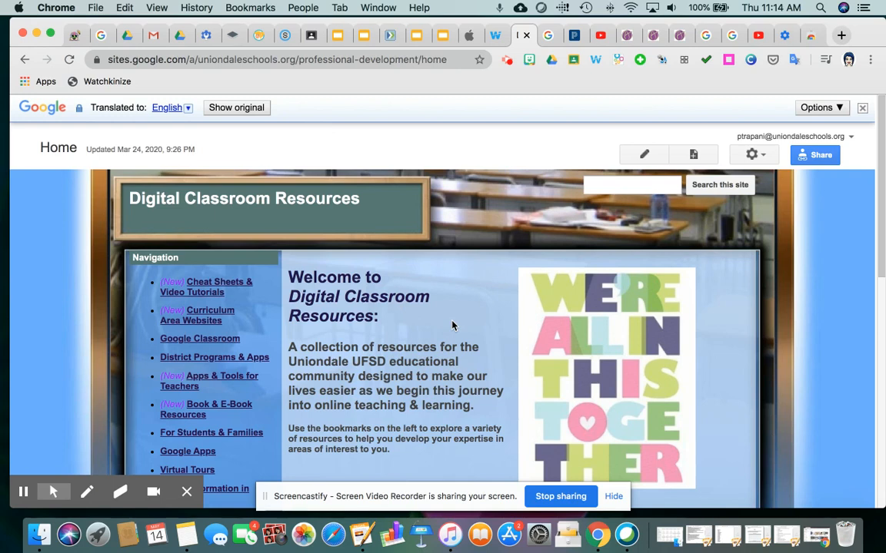
pyautogui.scroll(-3)
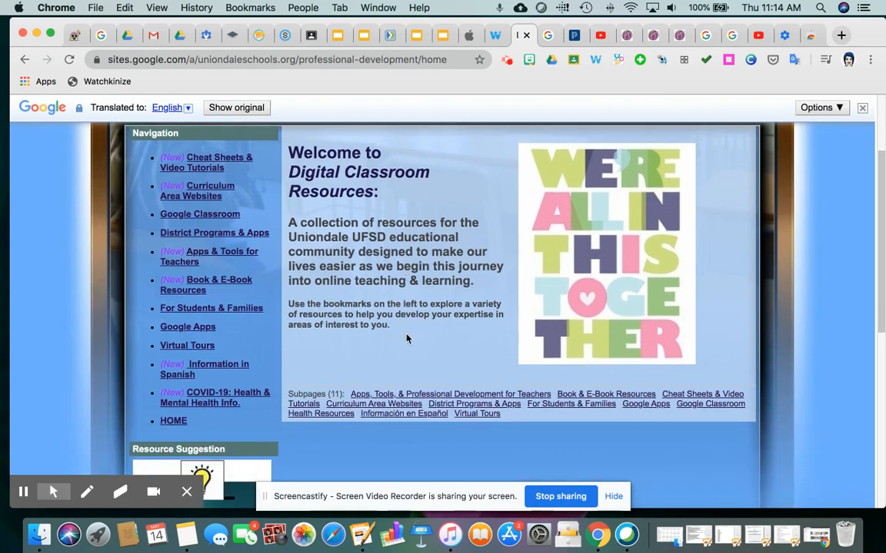
pyautogui.scroll(-3)
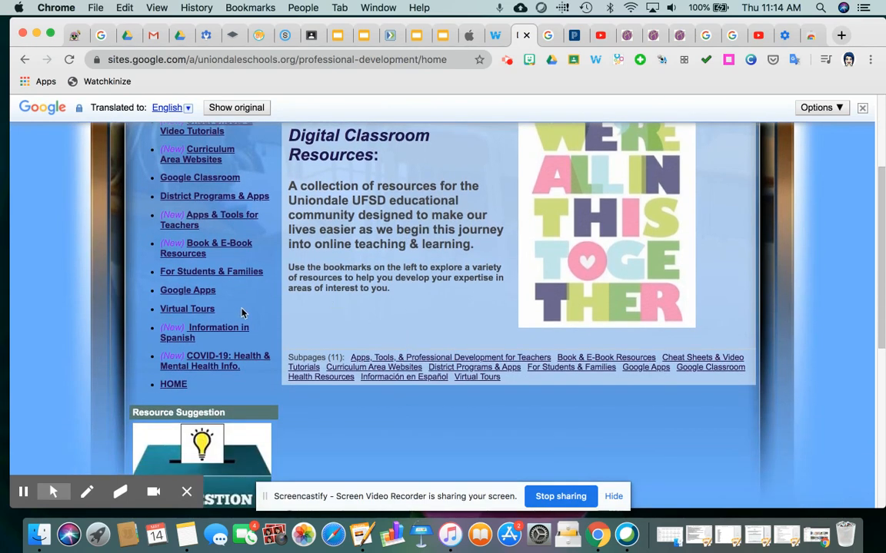
pyautogui.moveTo(227, 331)
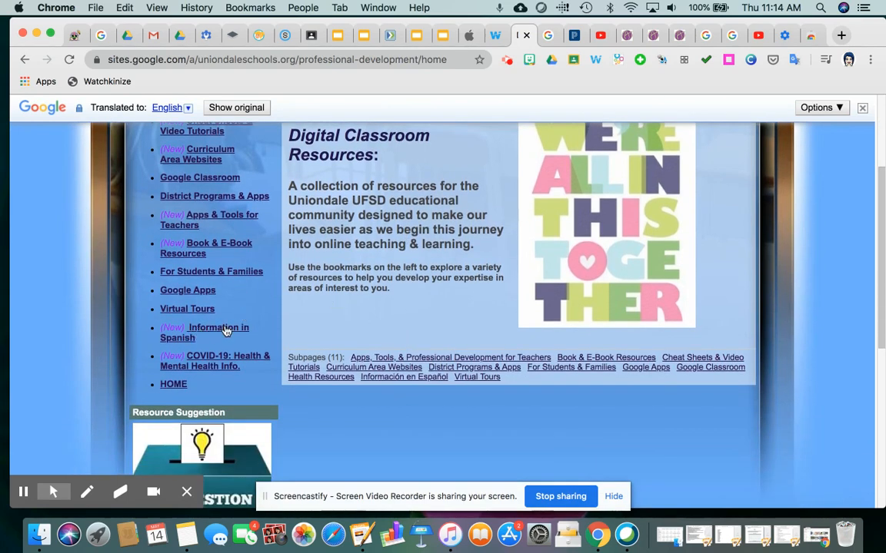
pyautogui.moveTo(143, 340)
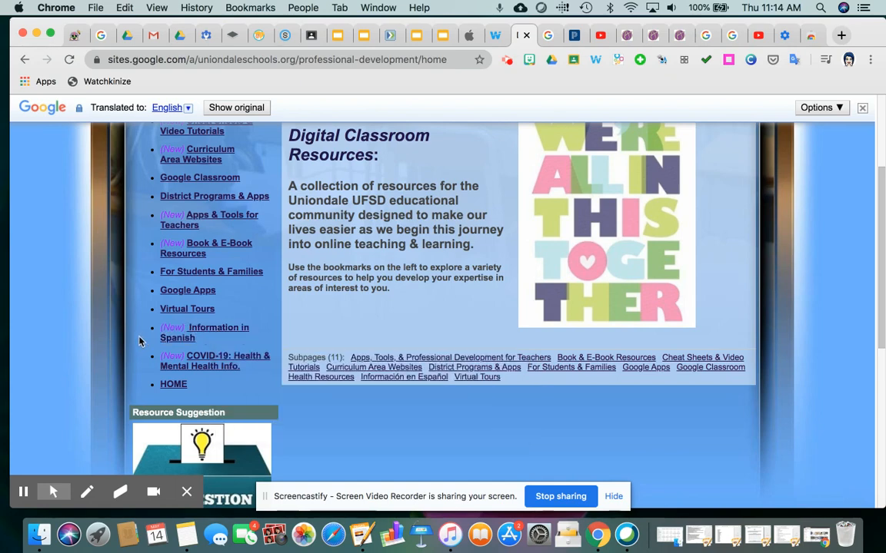
pyautogui.moveTo(217, 332)
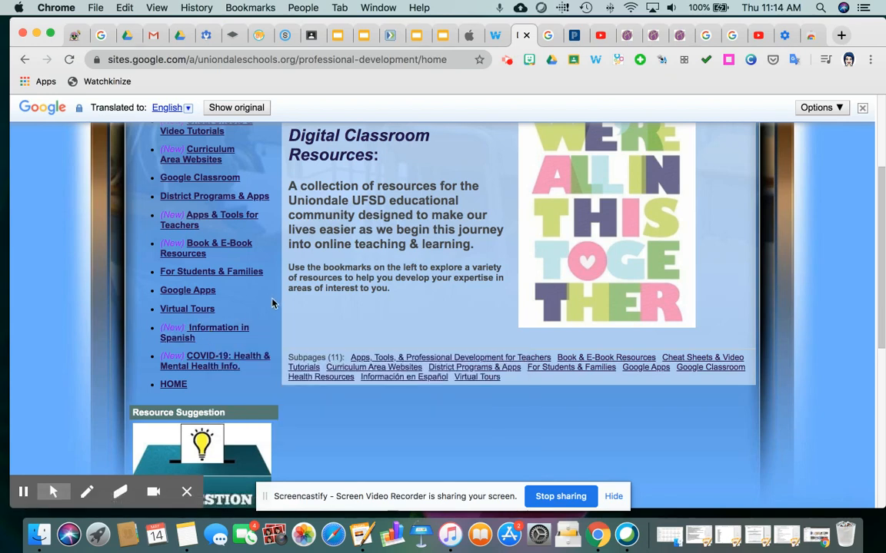
pyautogui.scroll(3)
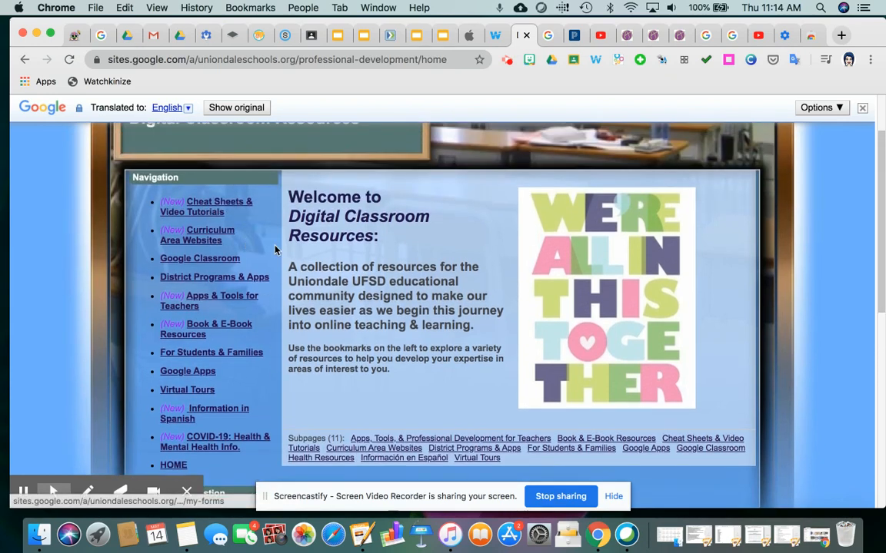
pyautogui.moveTo(257, 359)
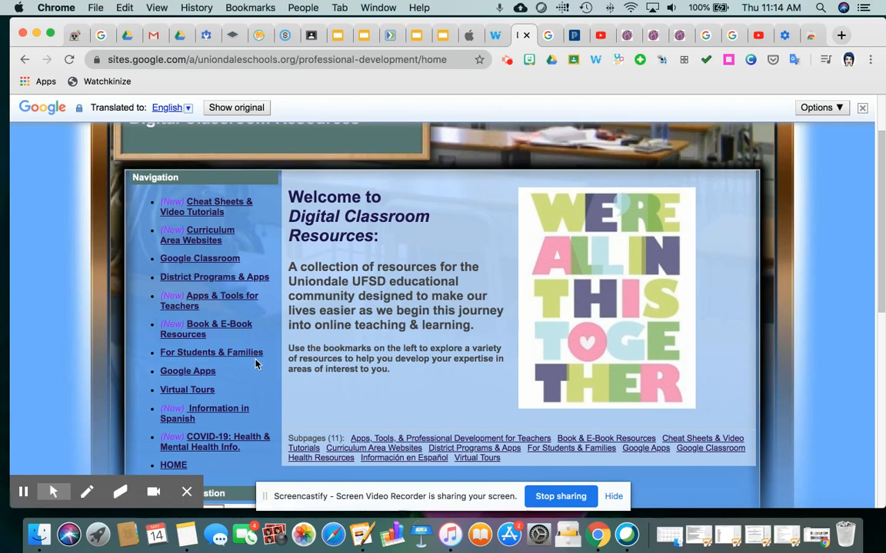
pyautogui.moveTo(798, 70)
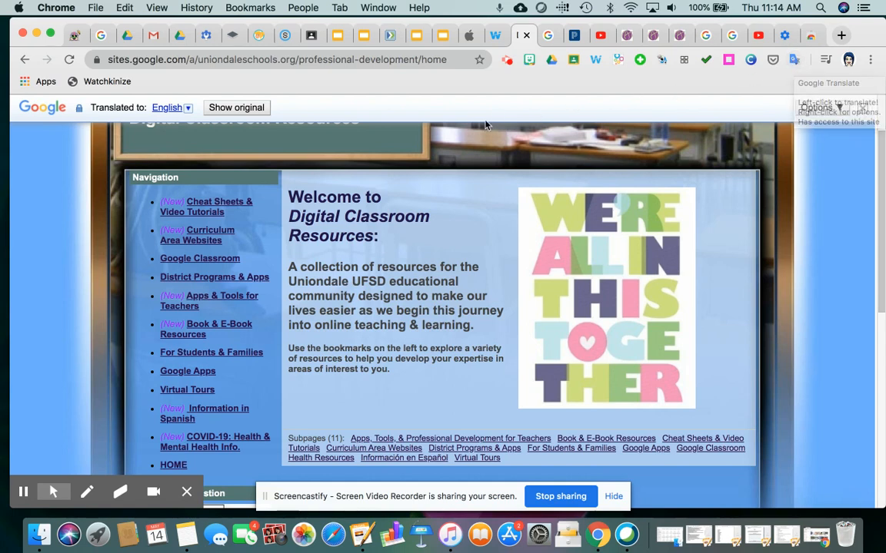
pyautogui.moveTo(242, 159)
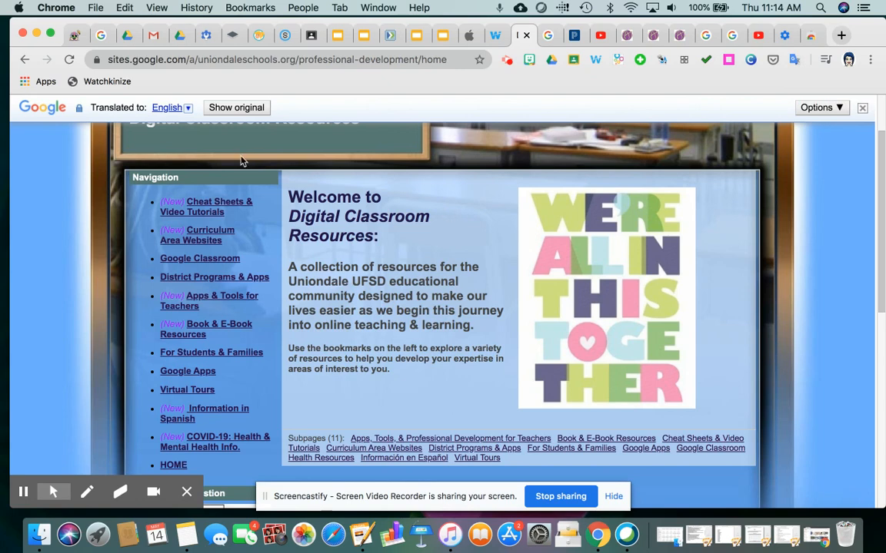
pyautogui.moveTo(195, 123)
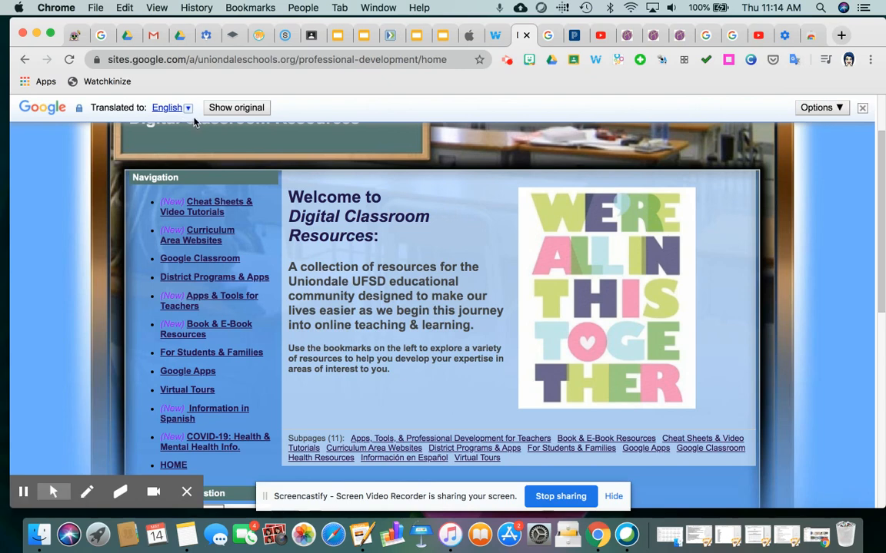
pyautogui.moveTo(453, 194)
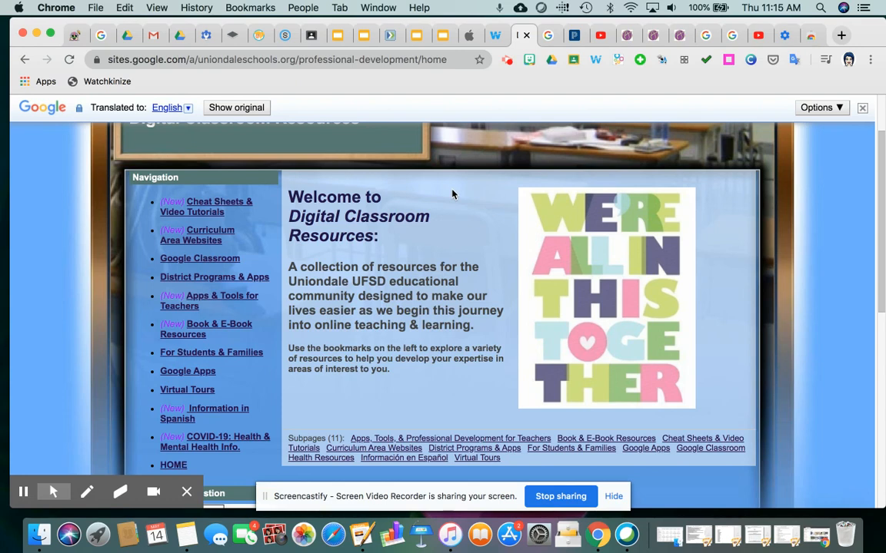
pyautogui.moveTo(535, 316)
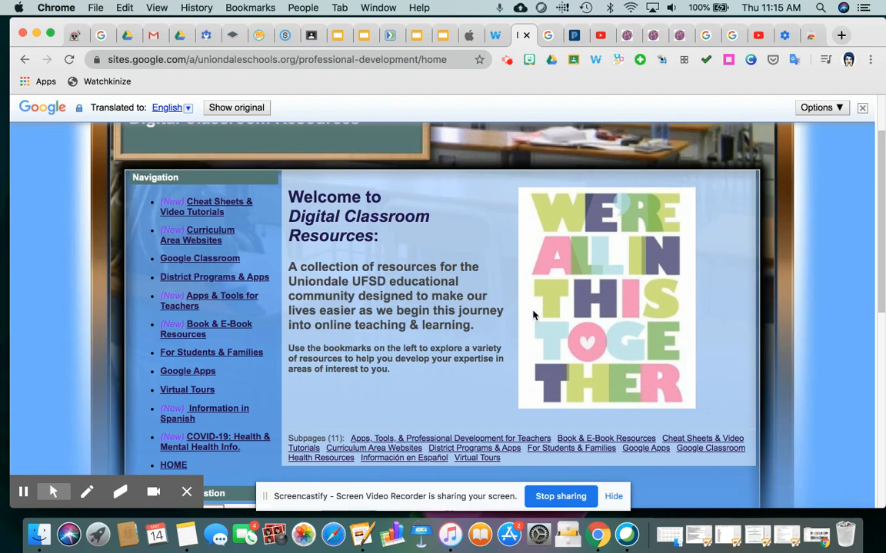